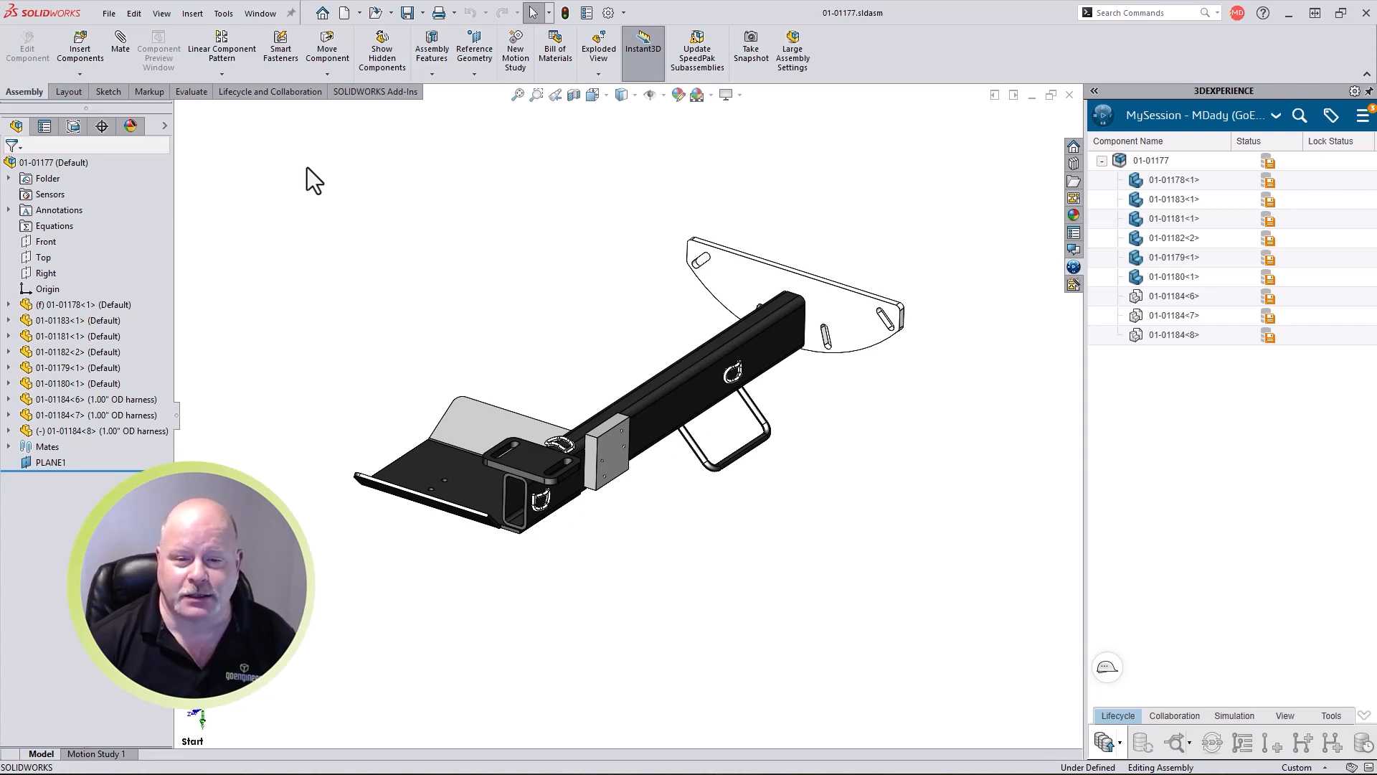
Step: Auto-generate drawings for the 01-01177 assembly and open the 01-01180 drawing
click(56, 162)
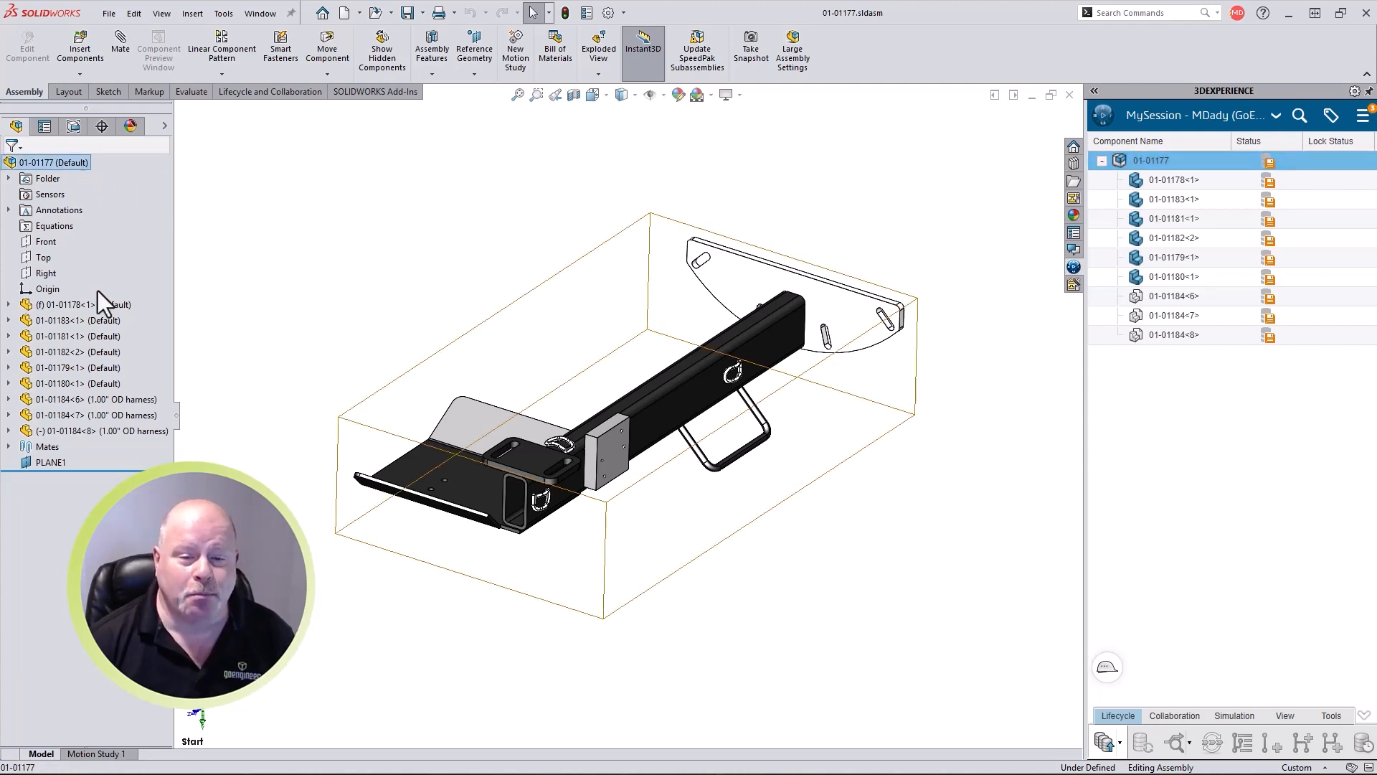
click(67, 383)
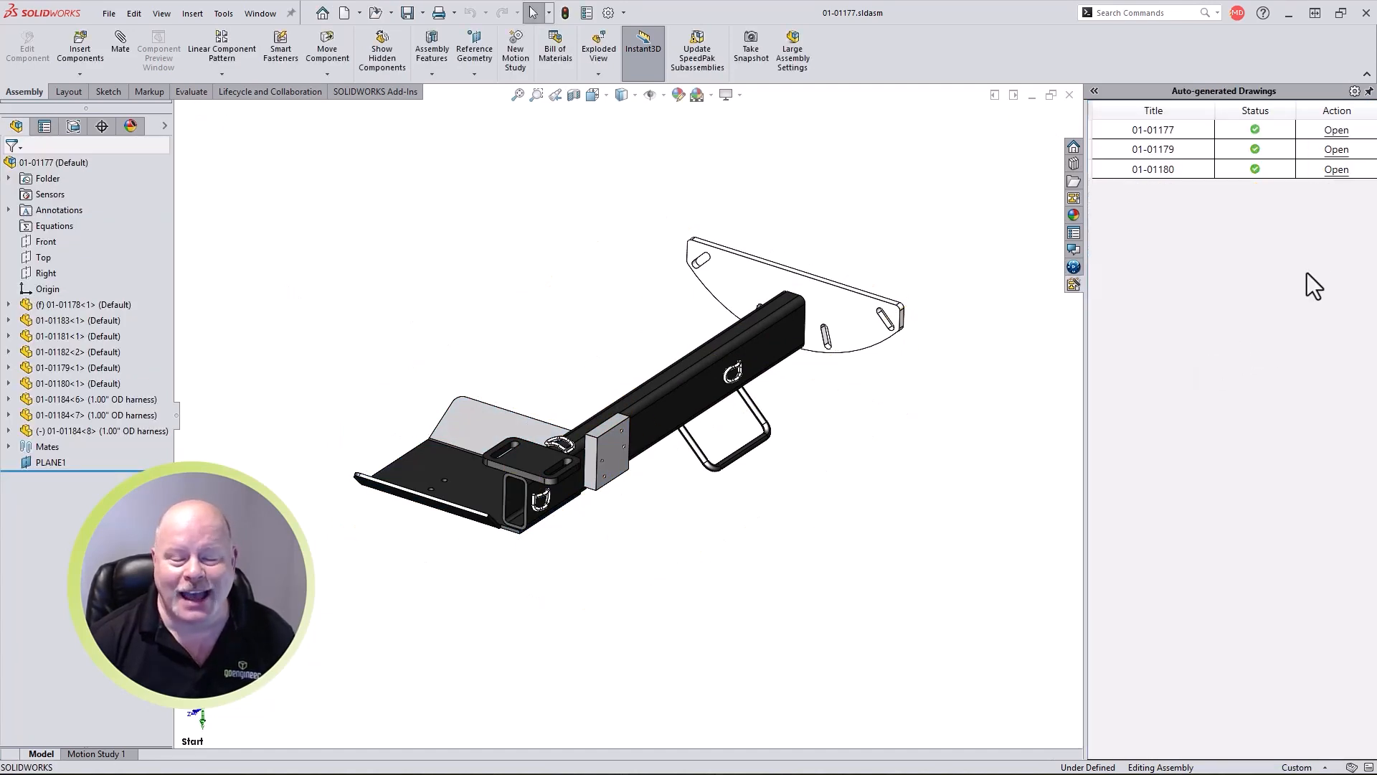
click(1335, 170)
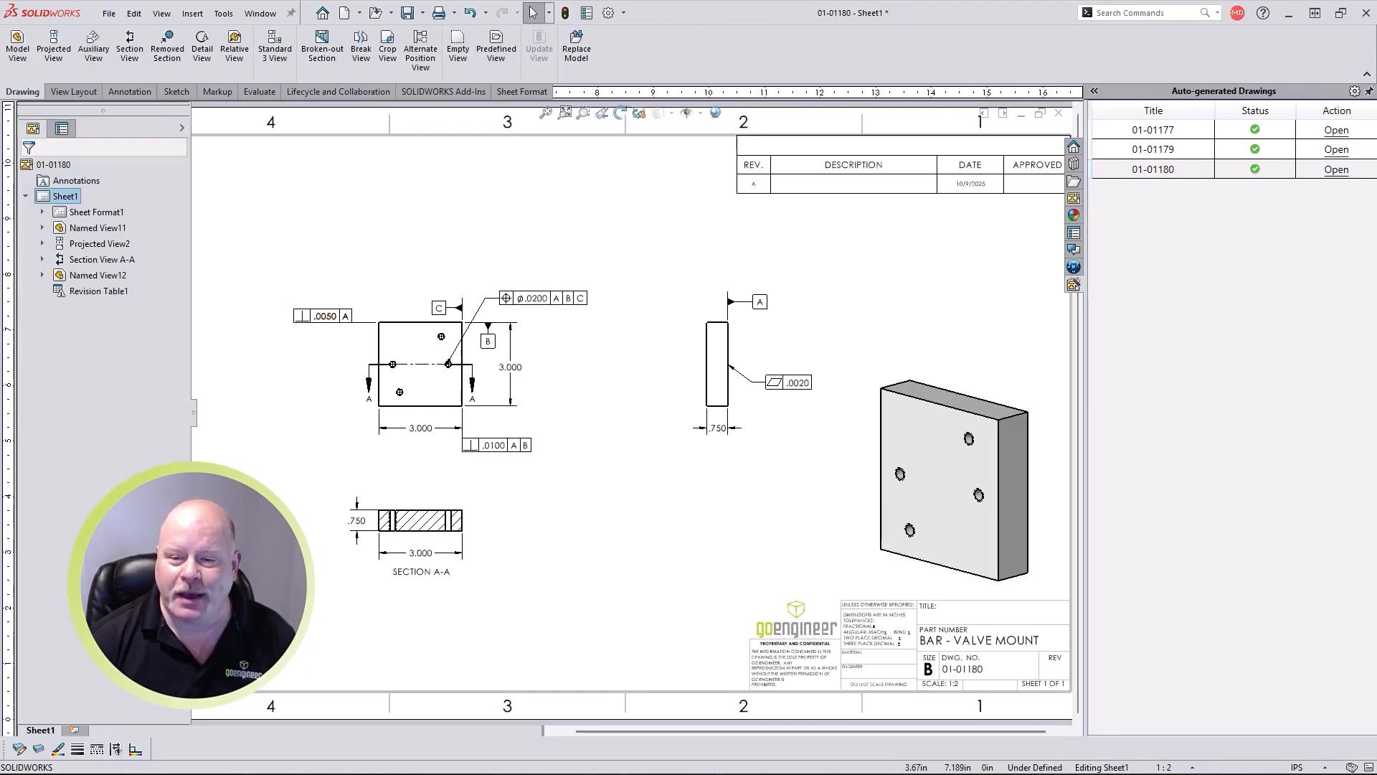
Step: Open the generated 01-01179 drawing from the Auto-generated Drawings pane
click(1152, 148)
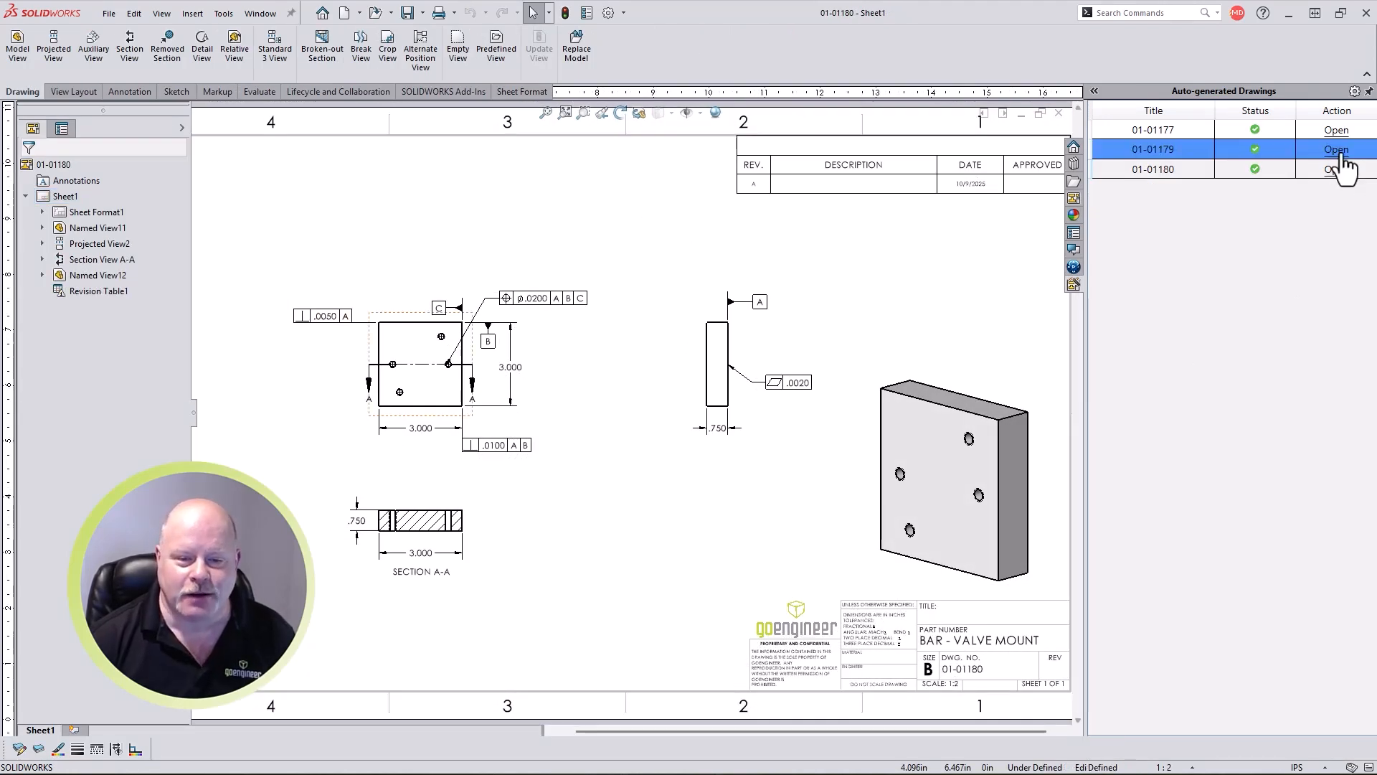
click(1336, 148)
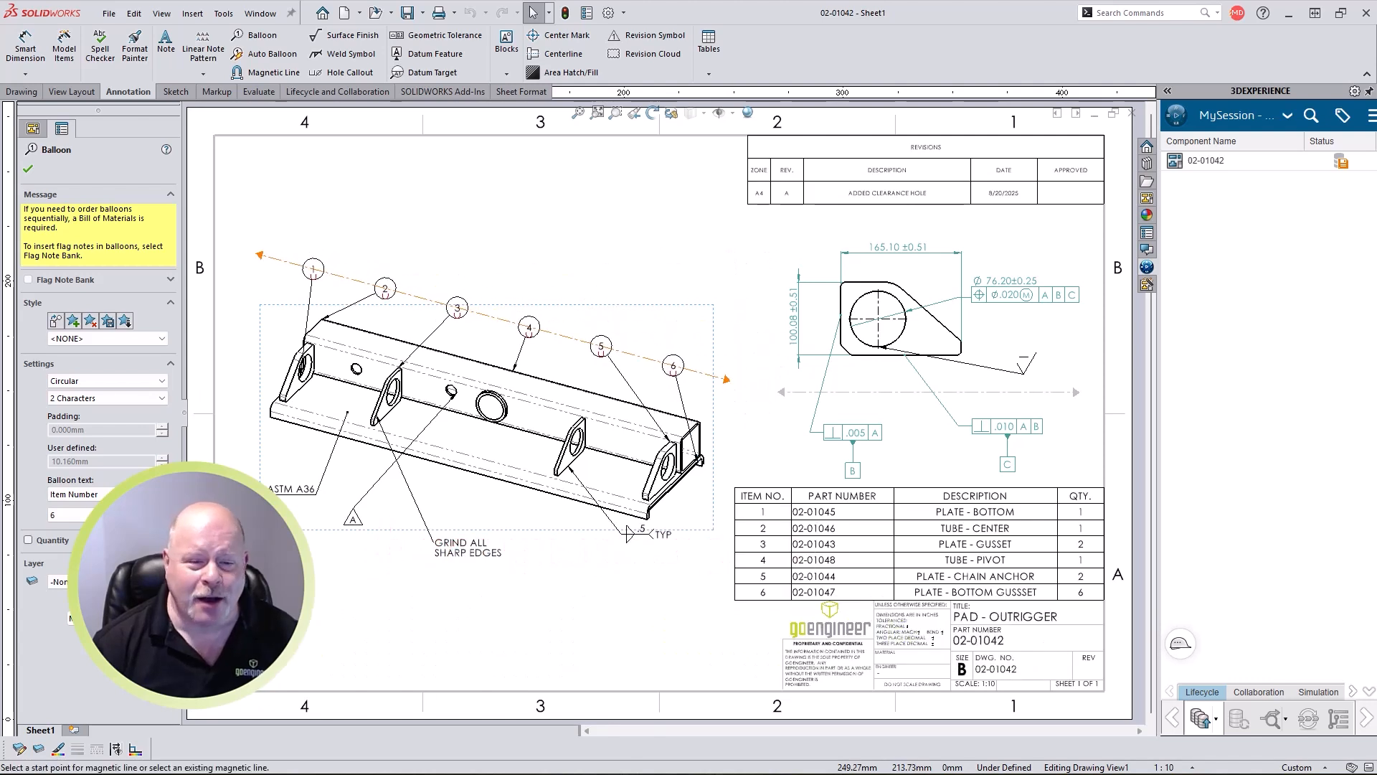
Step: Select the balloons' magnetic line, then attach the revision symbol to the clearance hole
click(277, 71)
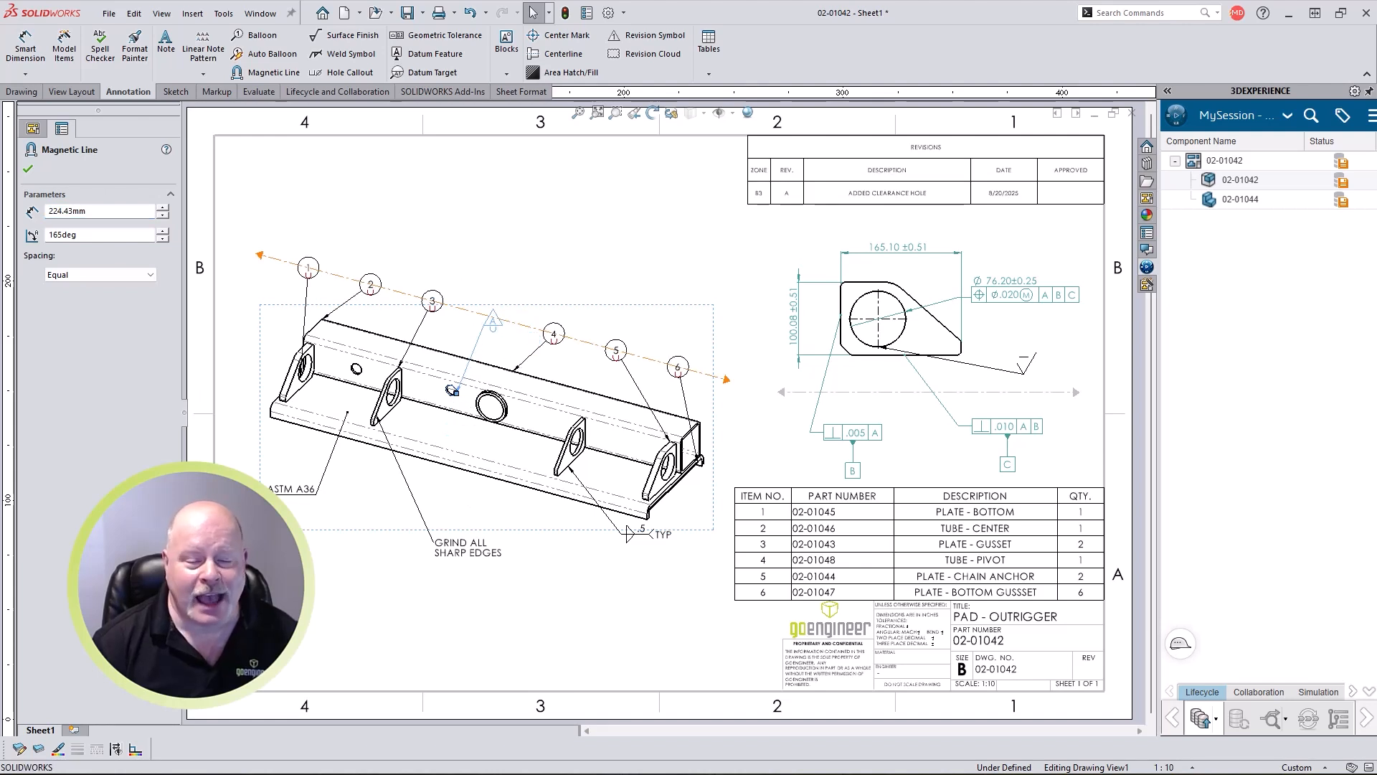
click(646, 34)
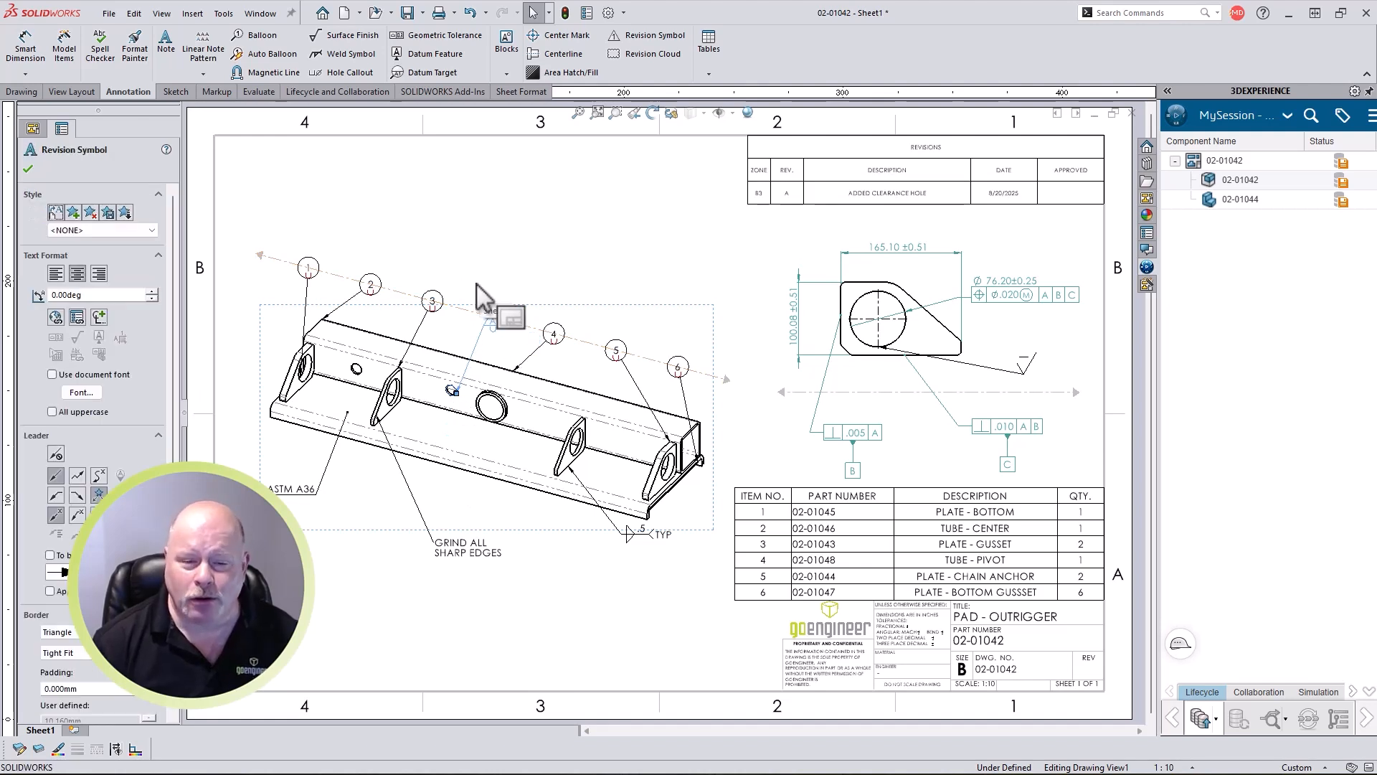
click(277, 71)
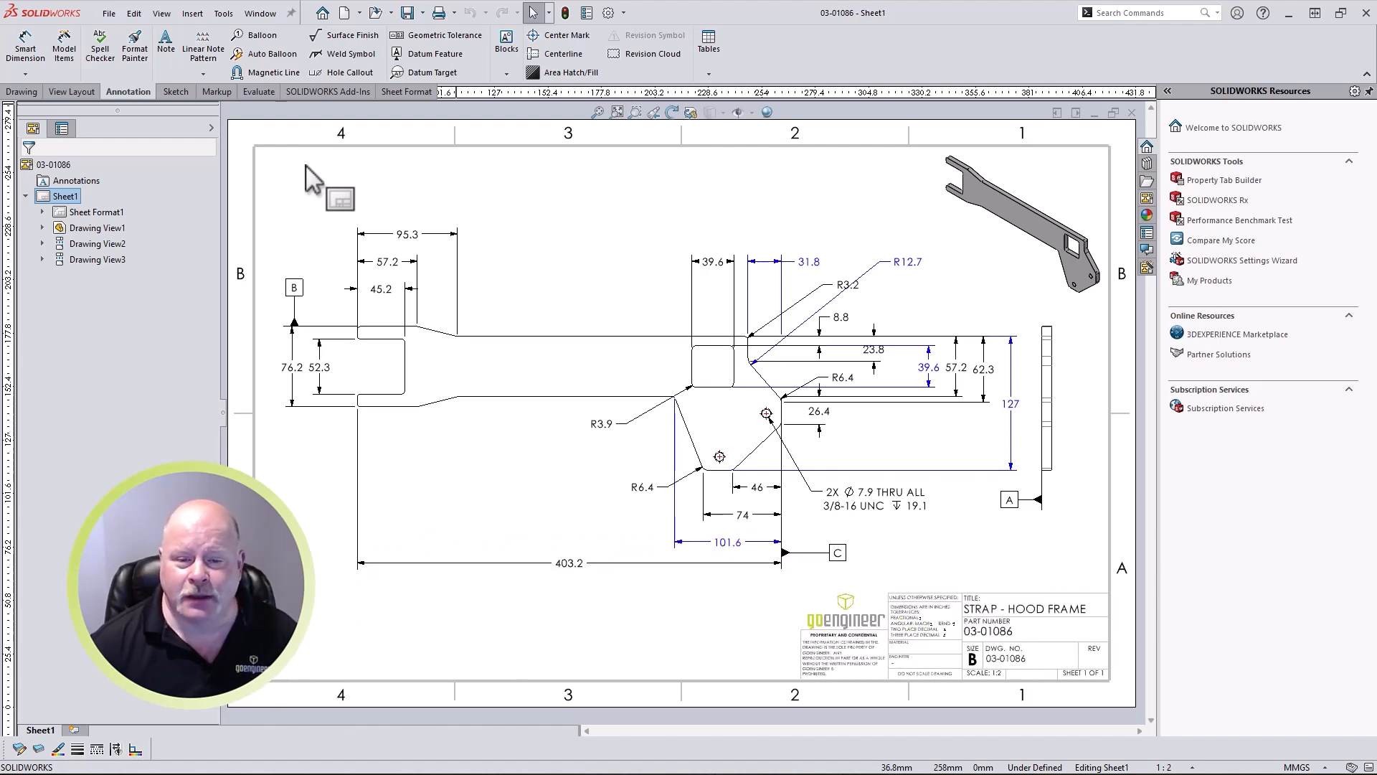
Step: Add a dimension break so the 31.8 and R12.7 dimensions no longer cross
click(726, 543)
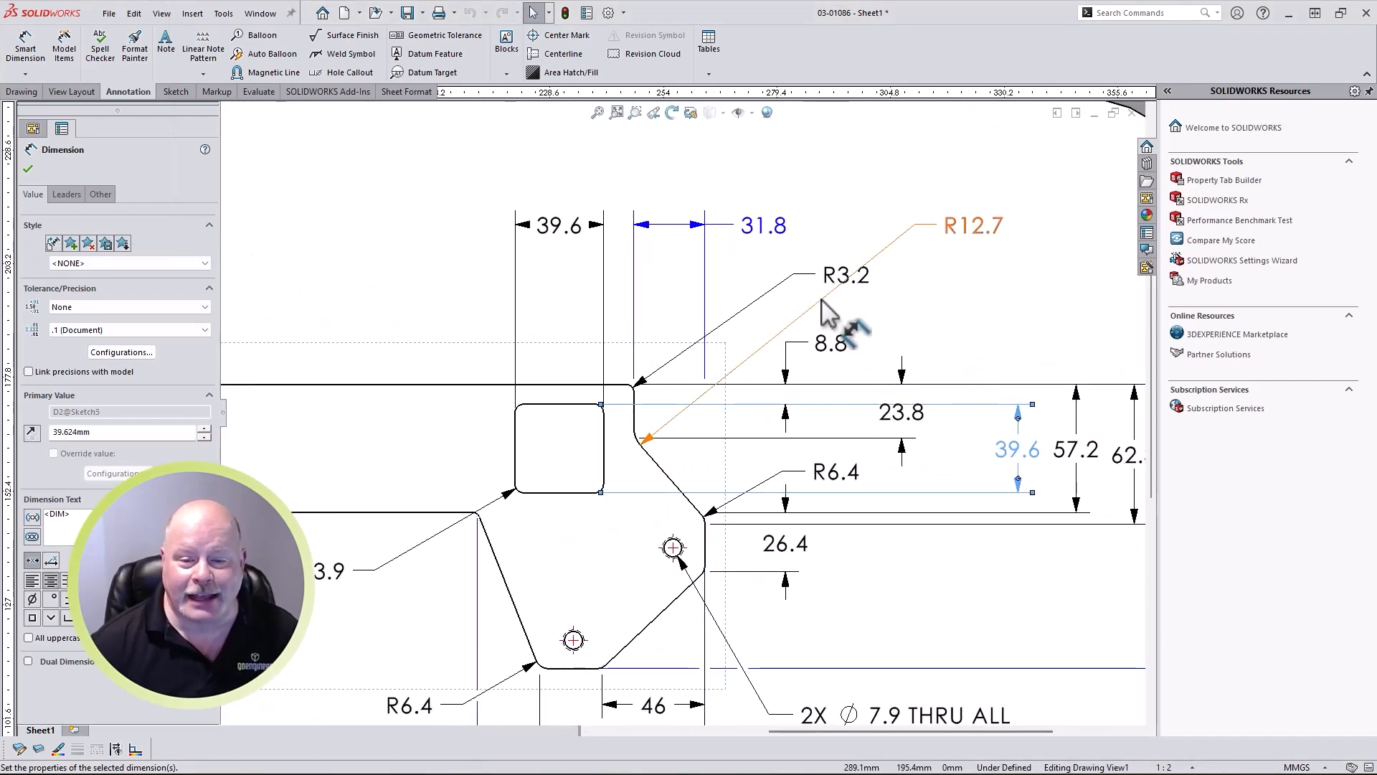
click(972, 225)
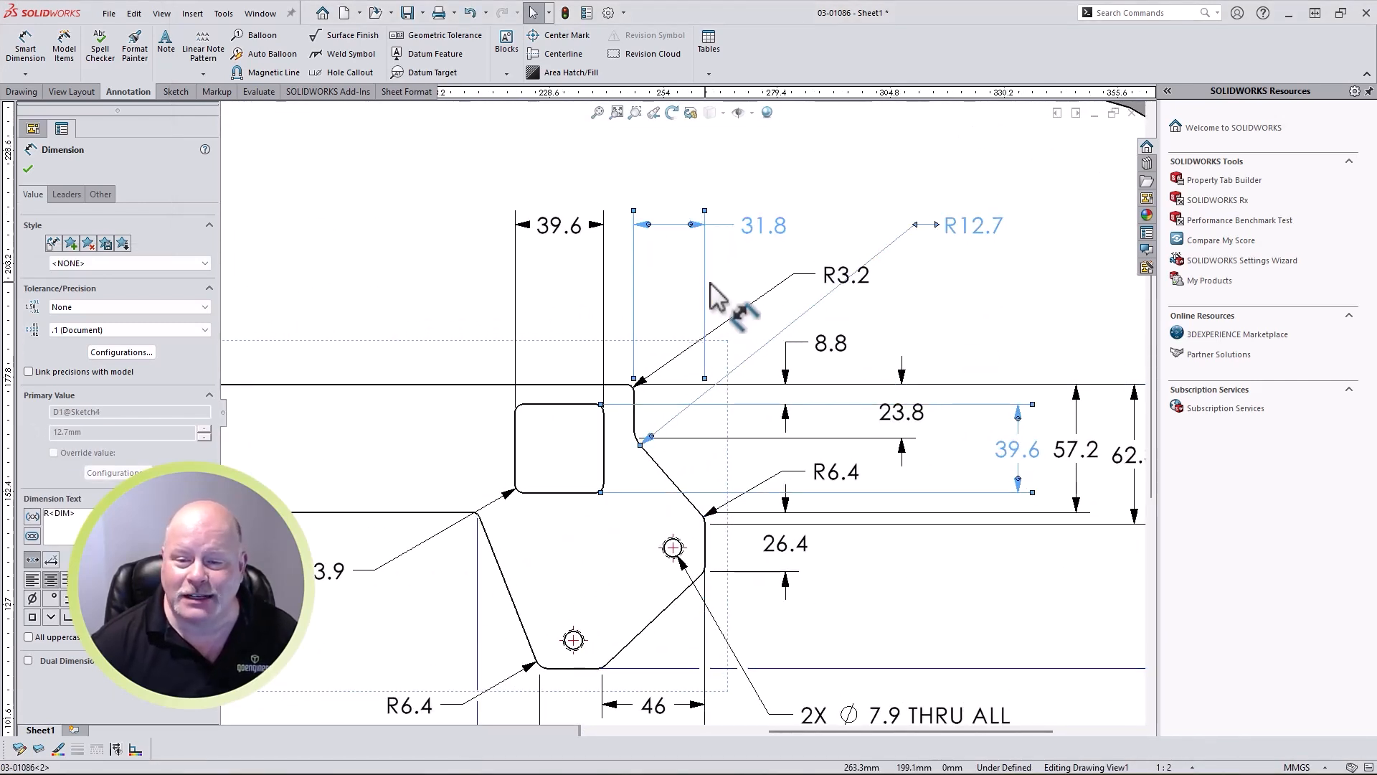
right_click(716, 289)
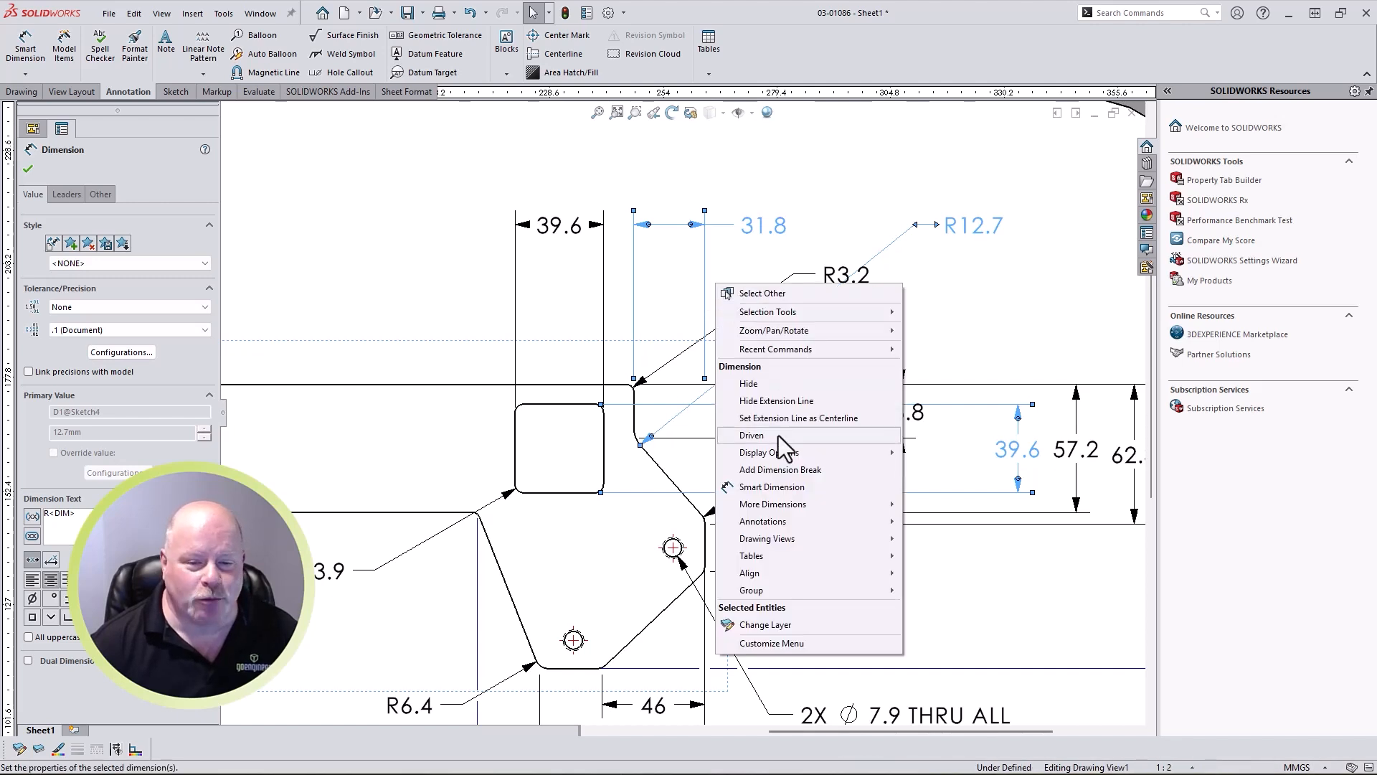
click(750, 435)
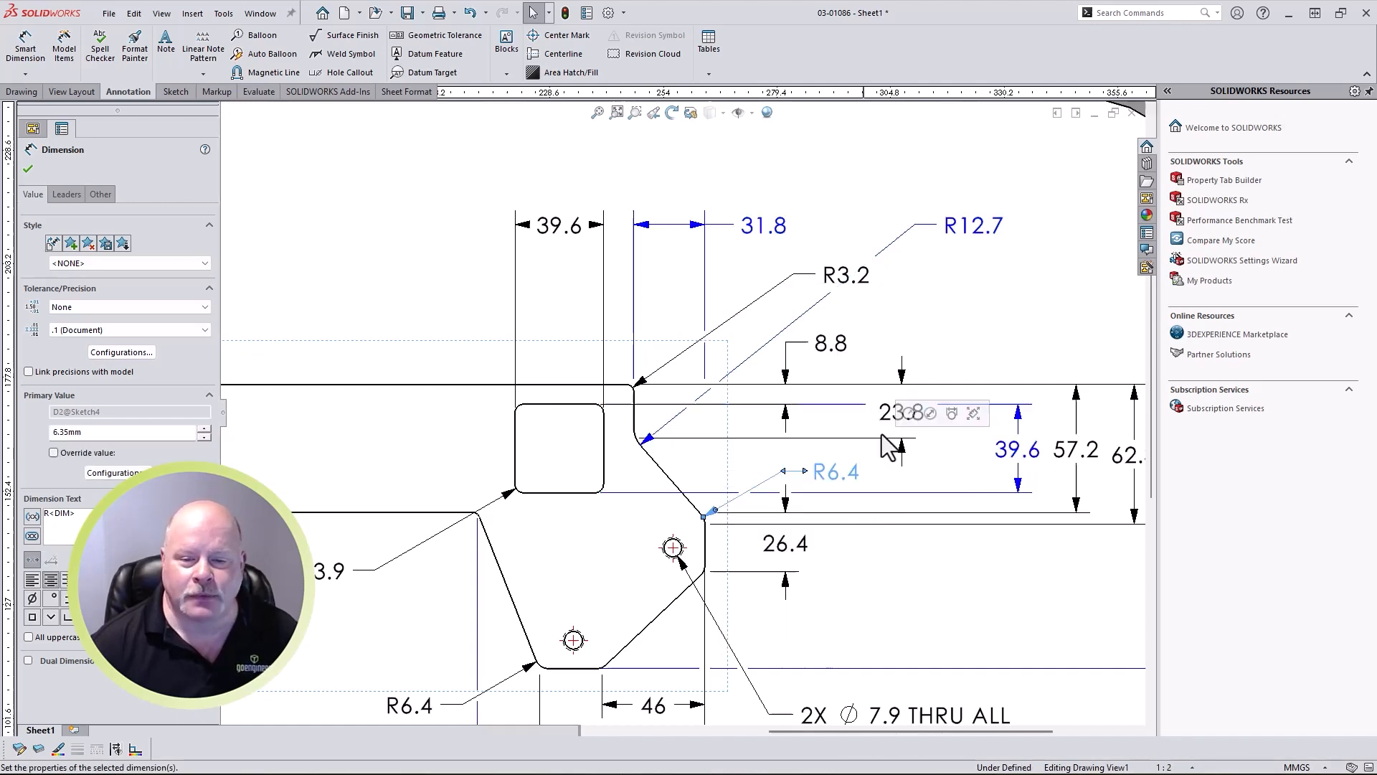
click(973, 233)
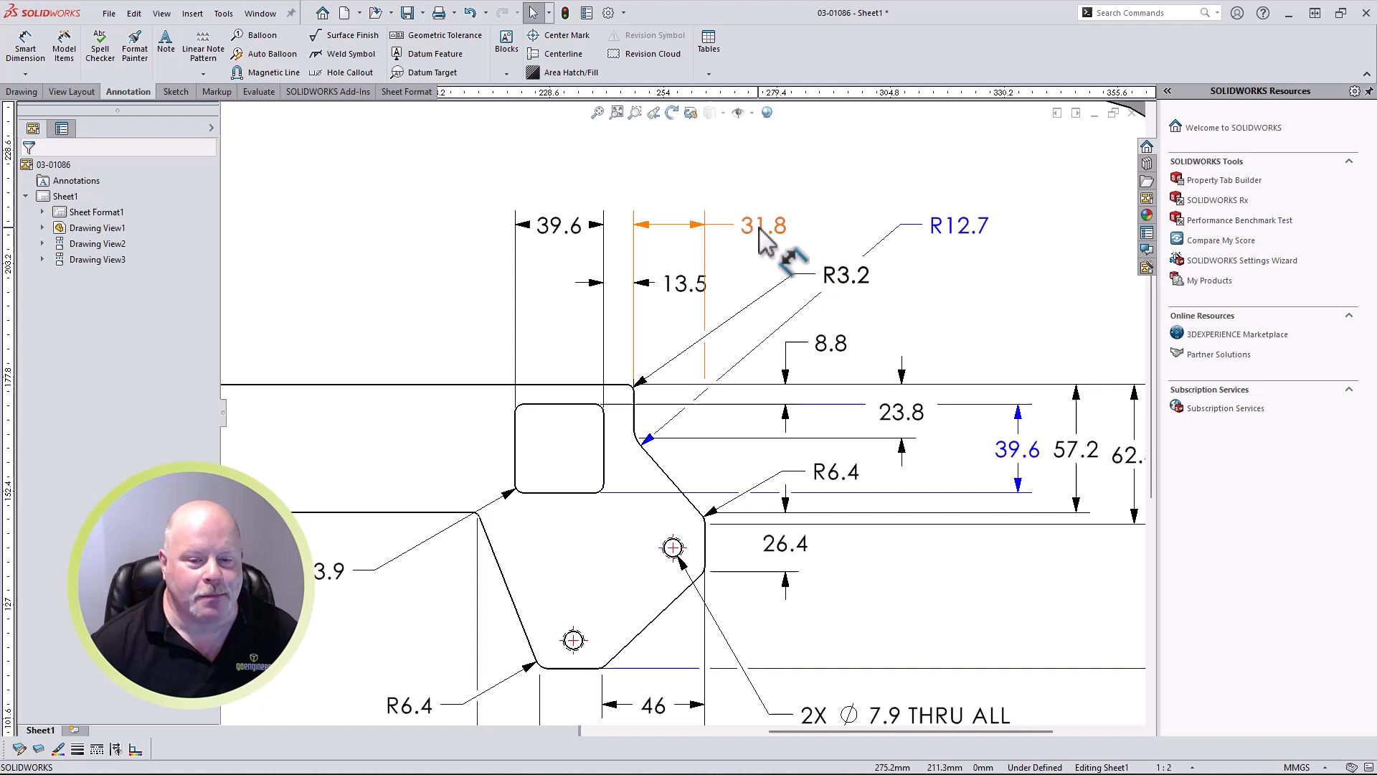
click(763, 226)
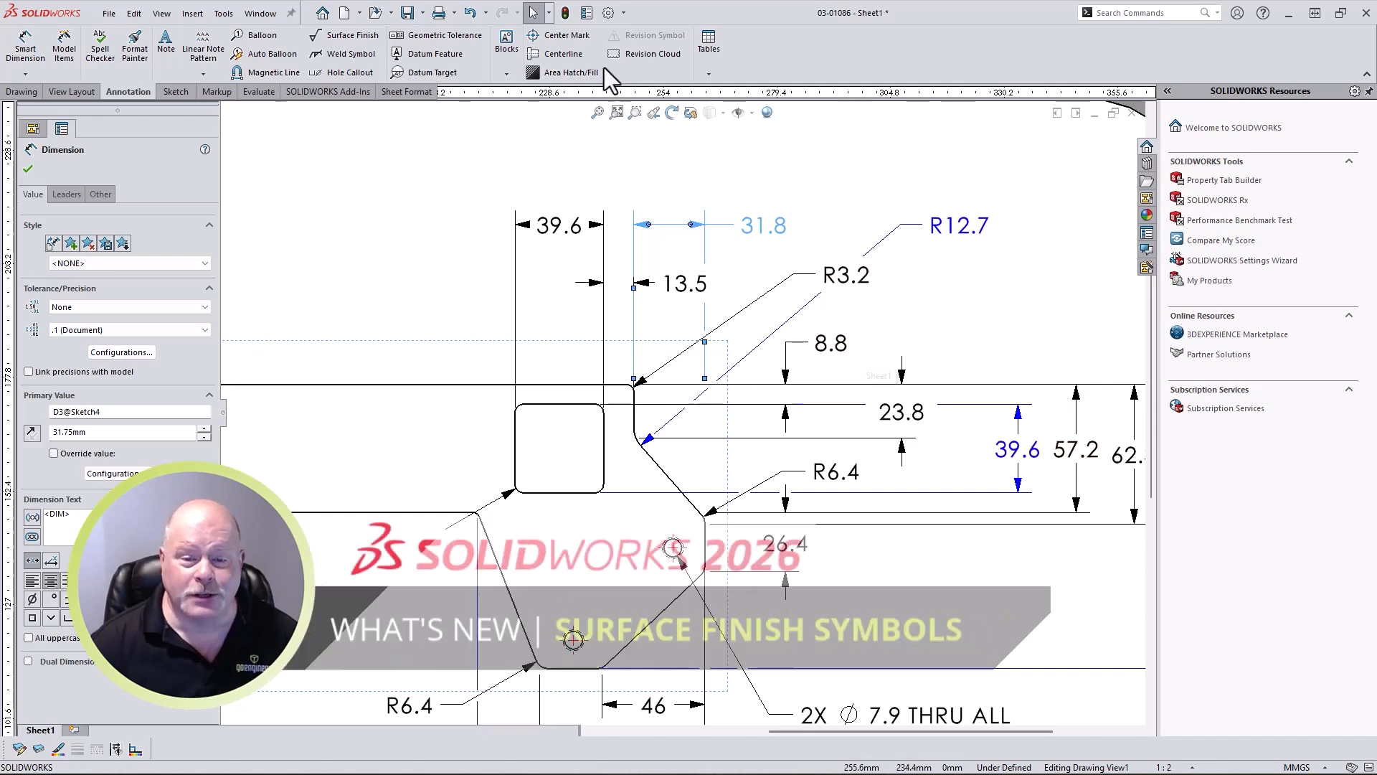
Step: Set the document's surface finish standard to ISO and start a surface finish symbol
click(609, 13)
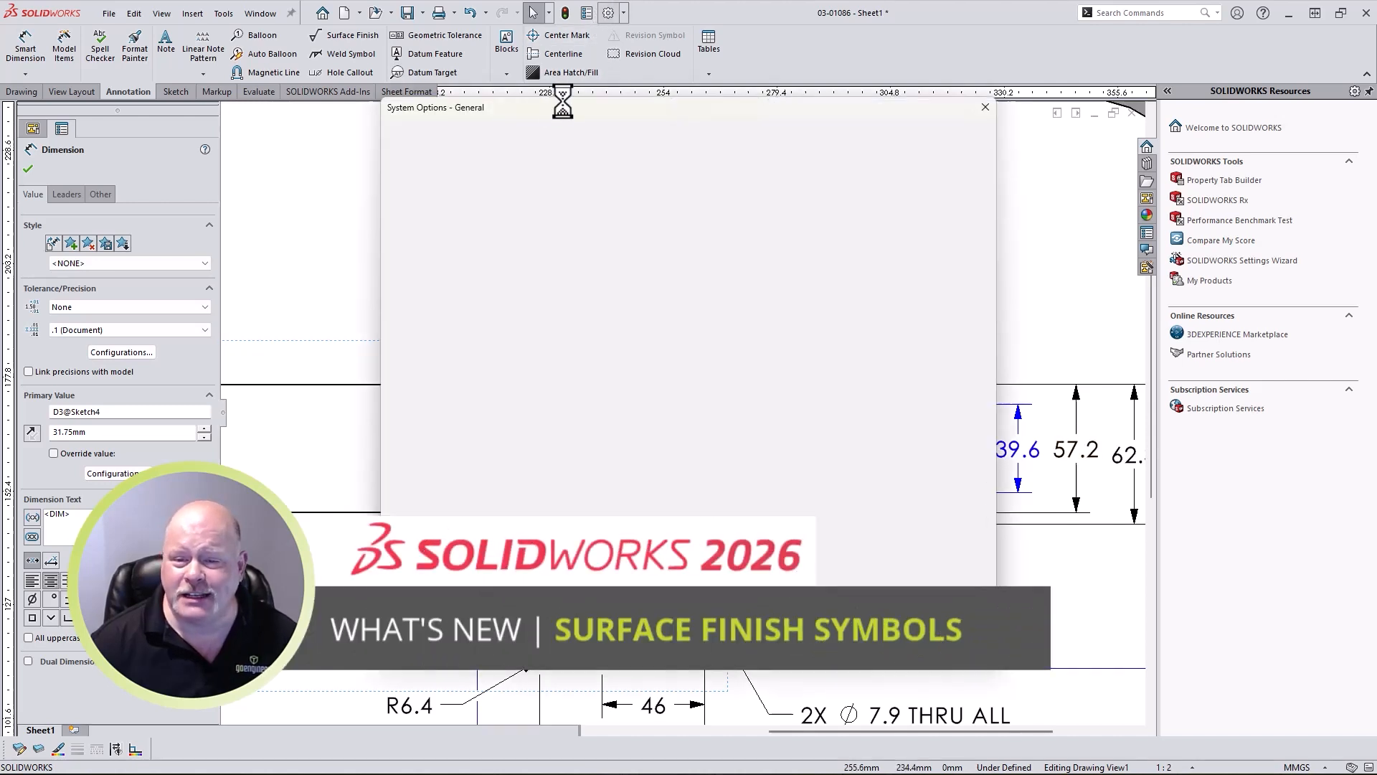
click(501, 133)
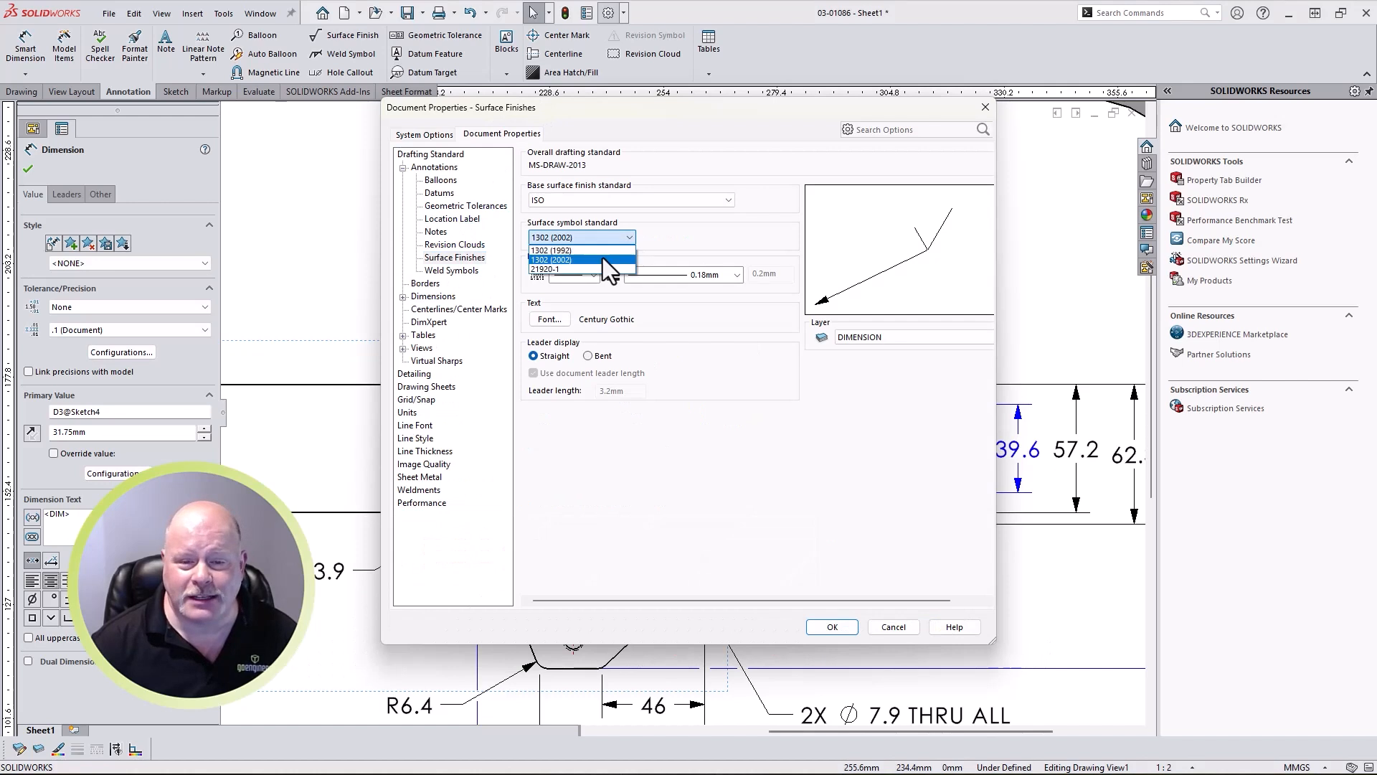
click(581, 270)
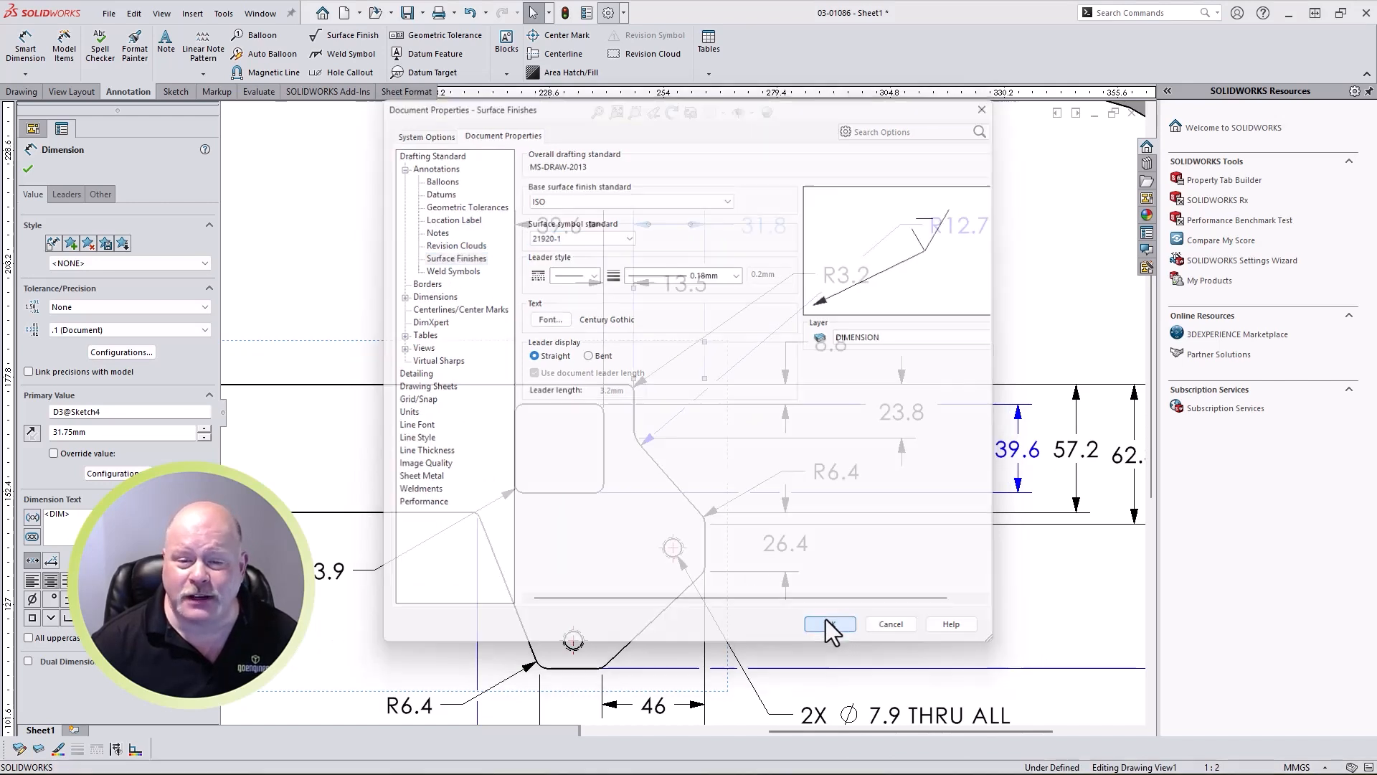
click(828, 624)
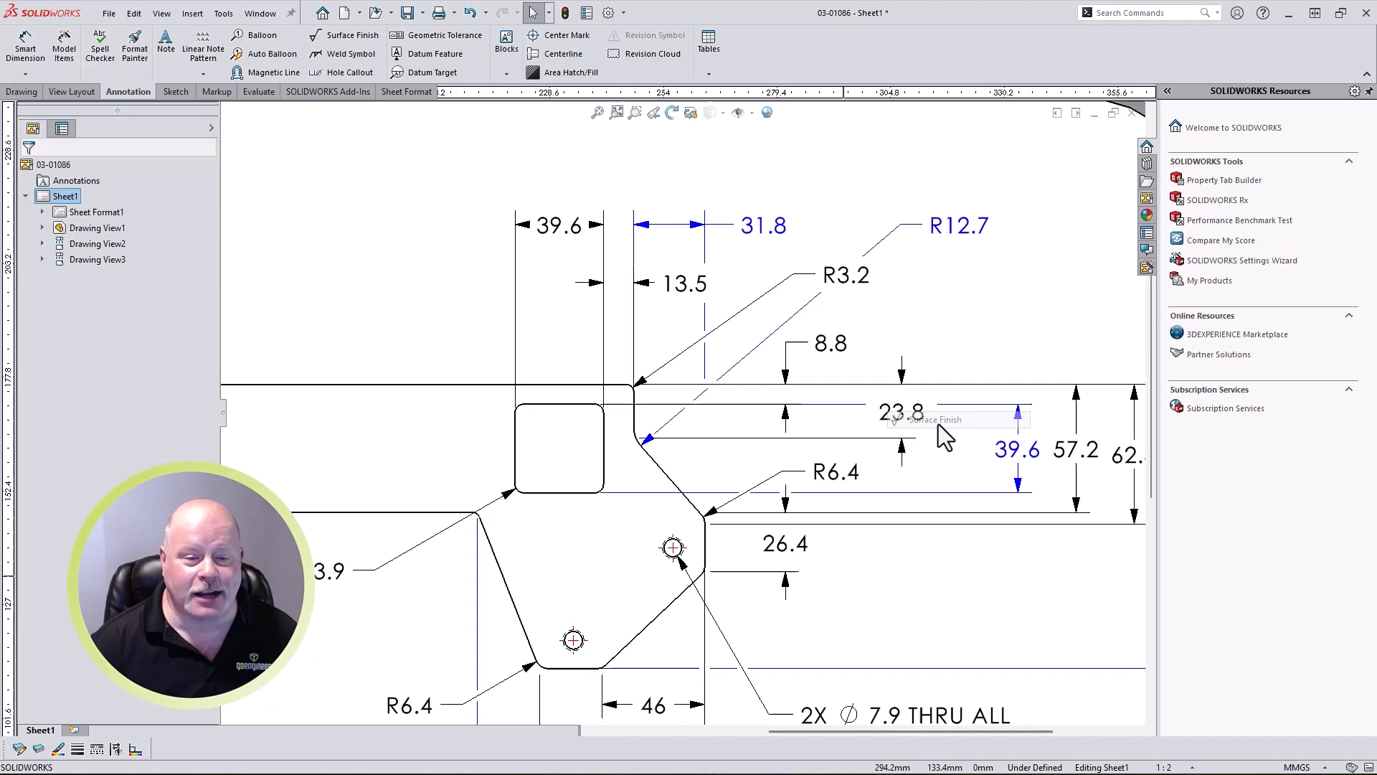
click(351, 35)
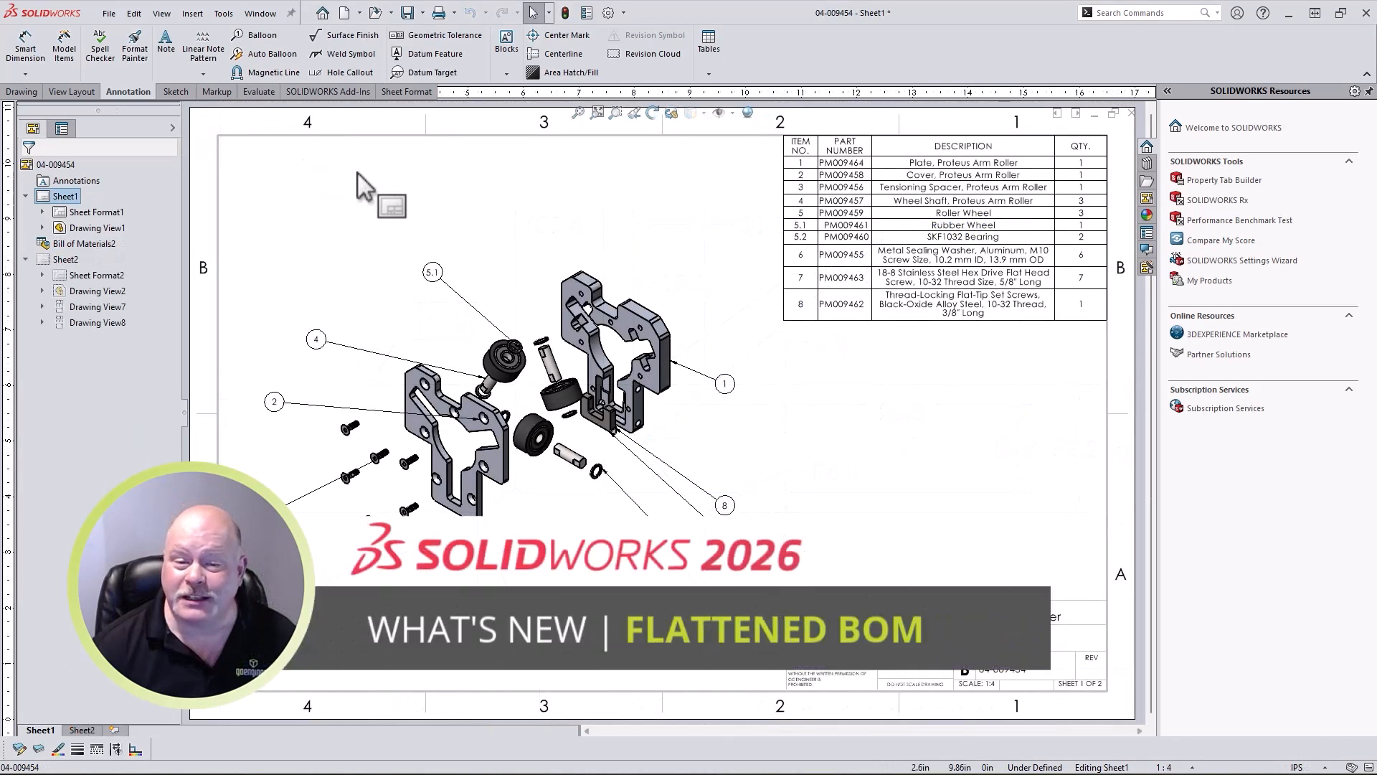
mouse_move(733, 175)
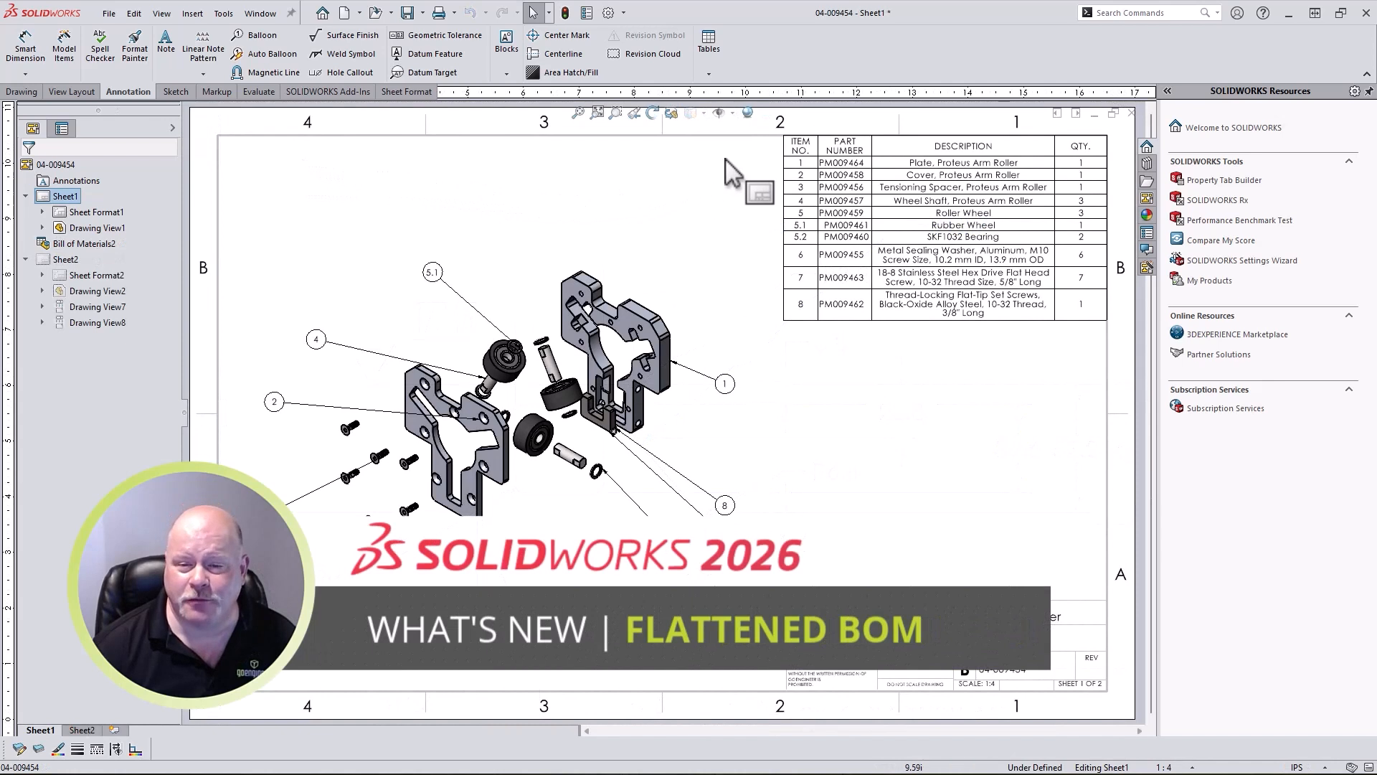
Step: Set the Proteus Arm Roller BOM type to Flattened so items renumber 1–10
click(787, 145)
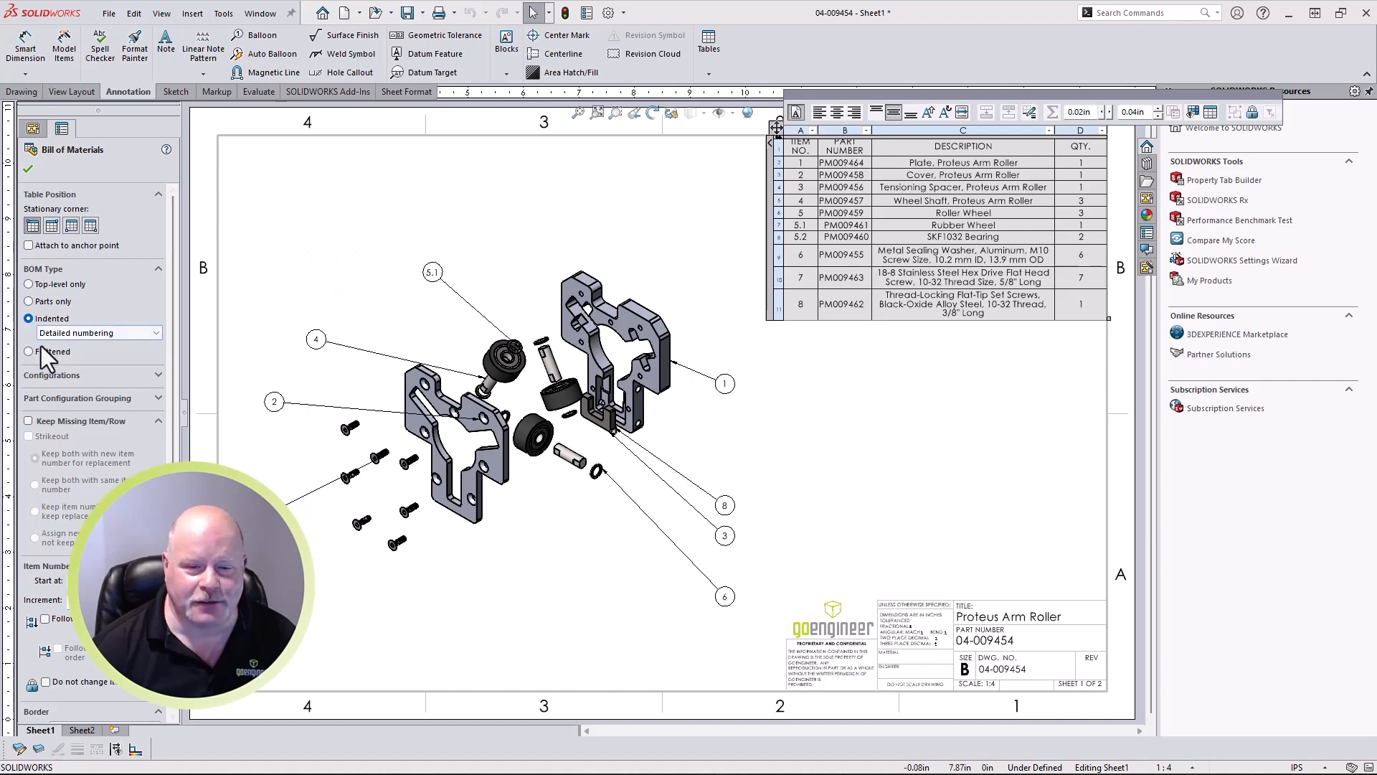
click(30, 351)
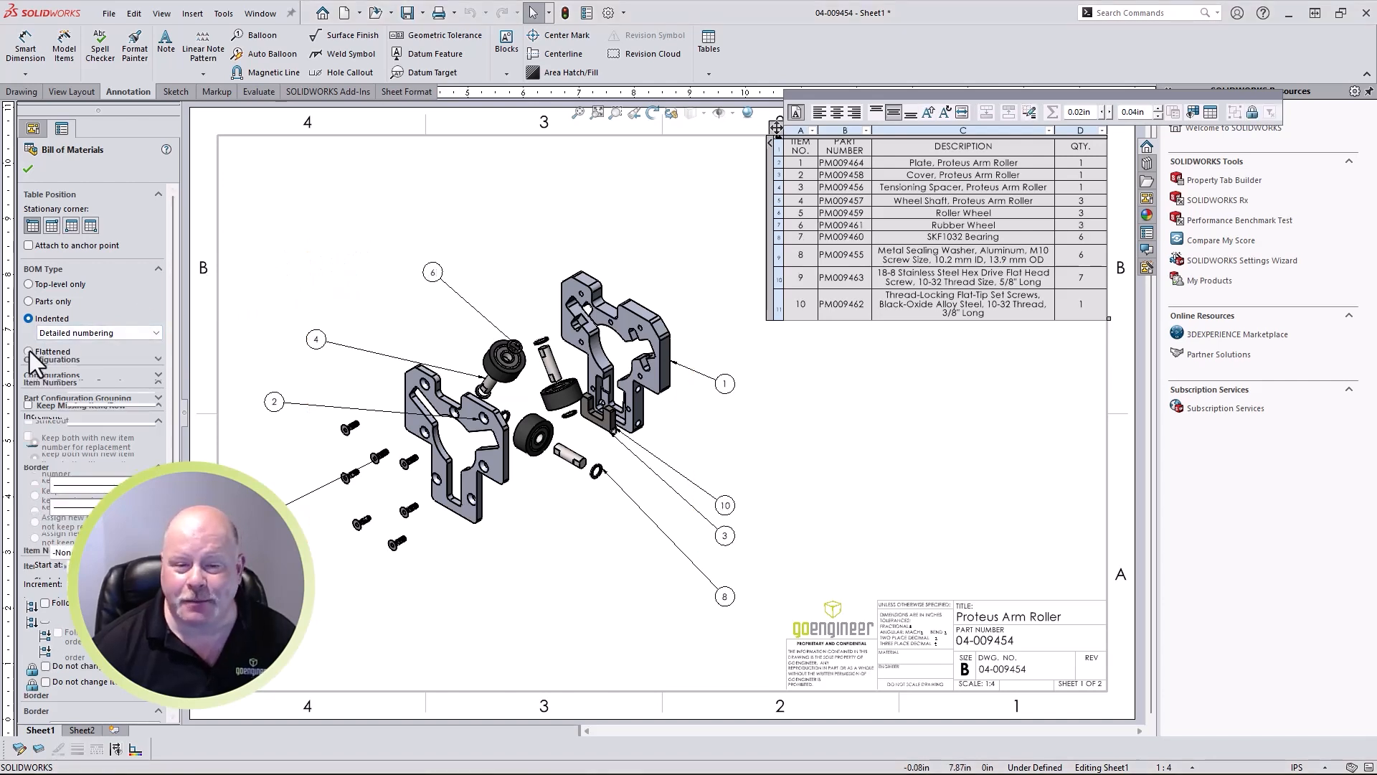
click(30, 336)
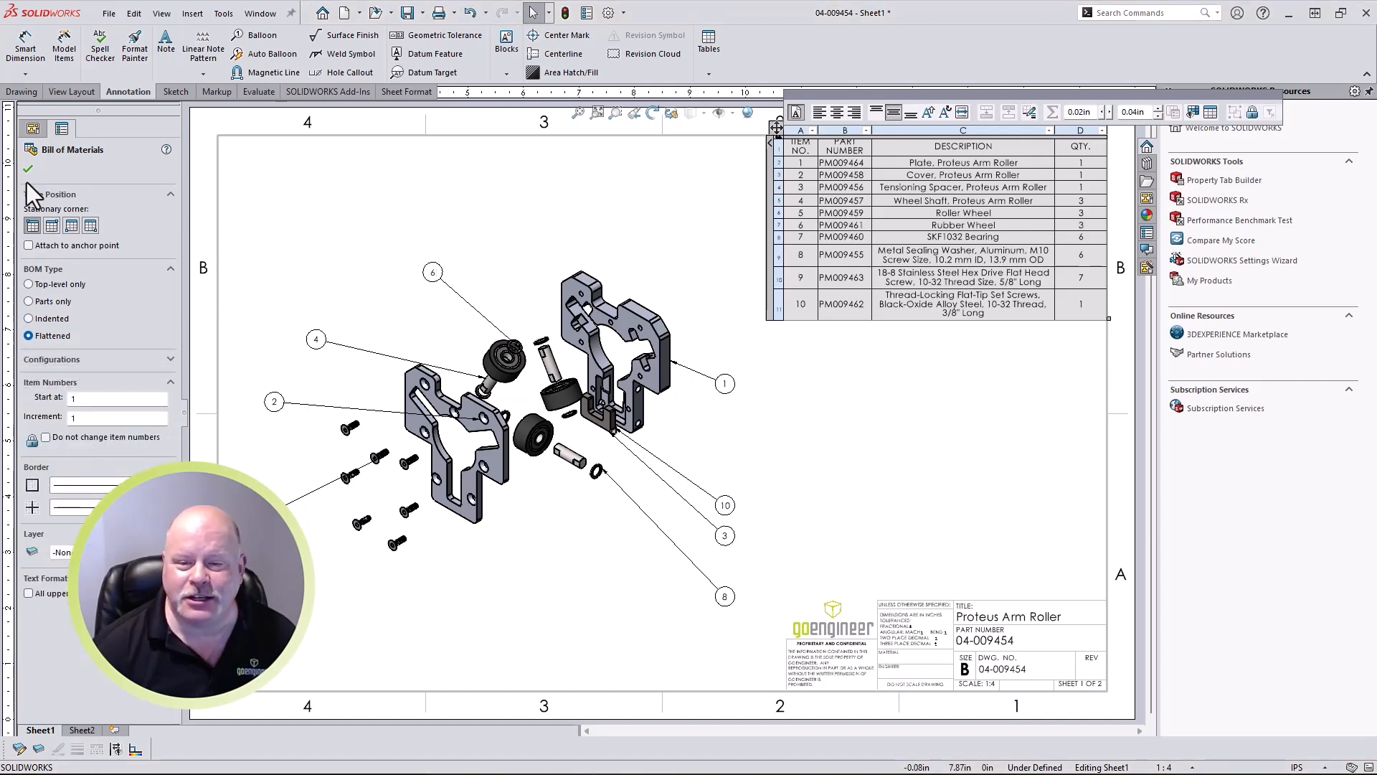
click(28, 169)
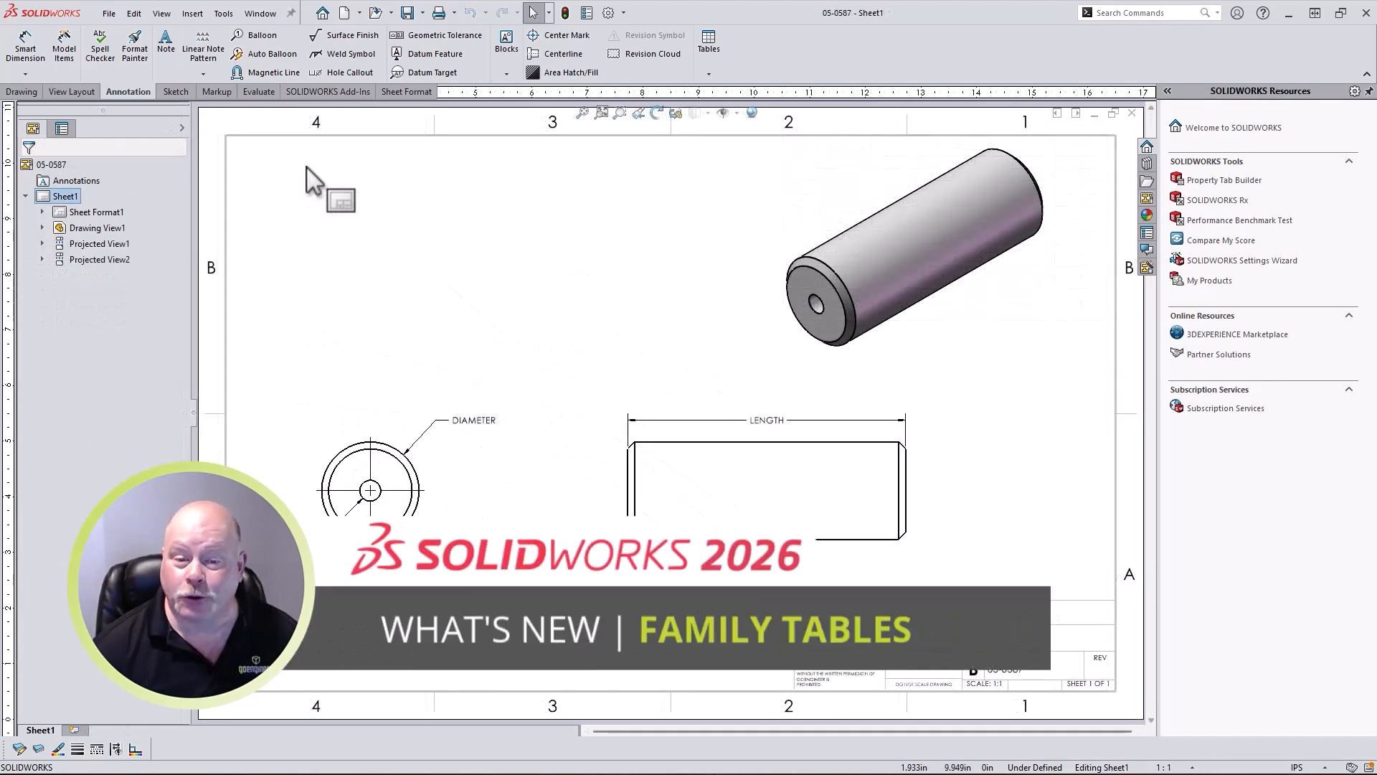
mouse_move(297, 171)
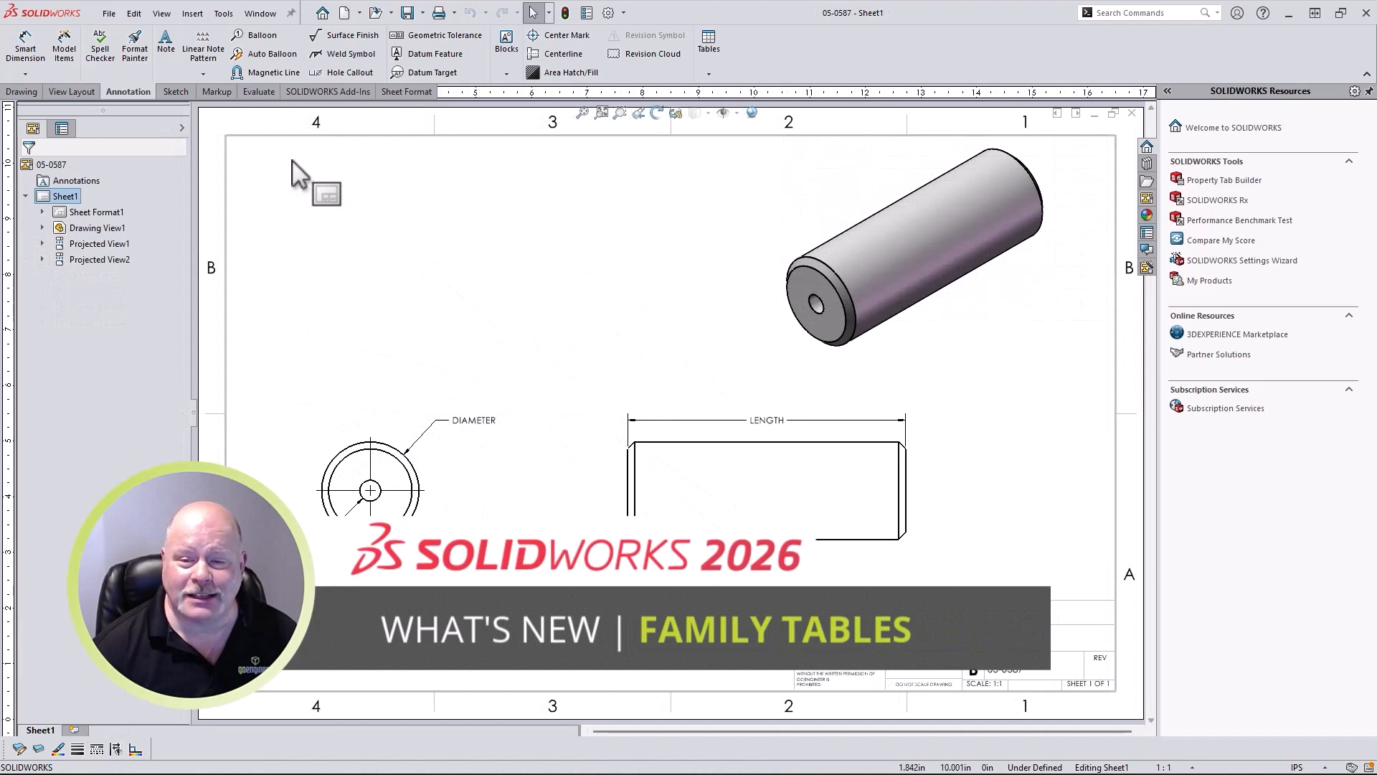
Step: Start a family table from Insert > Tables for the 05-0587 pin drawing
click(190, 13)
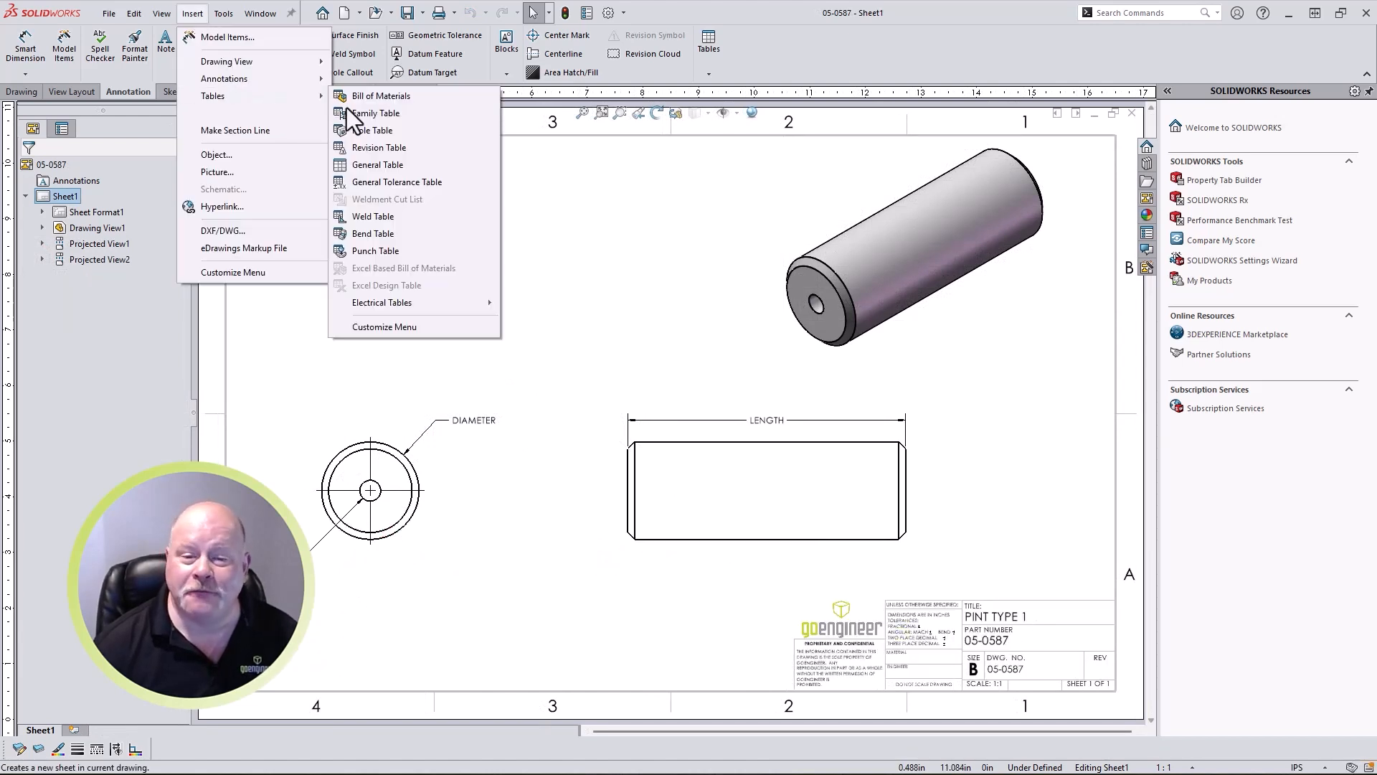
click(377, 112)
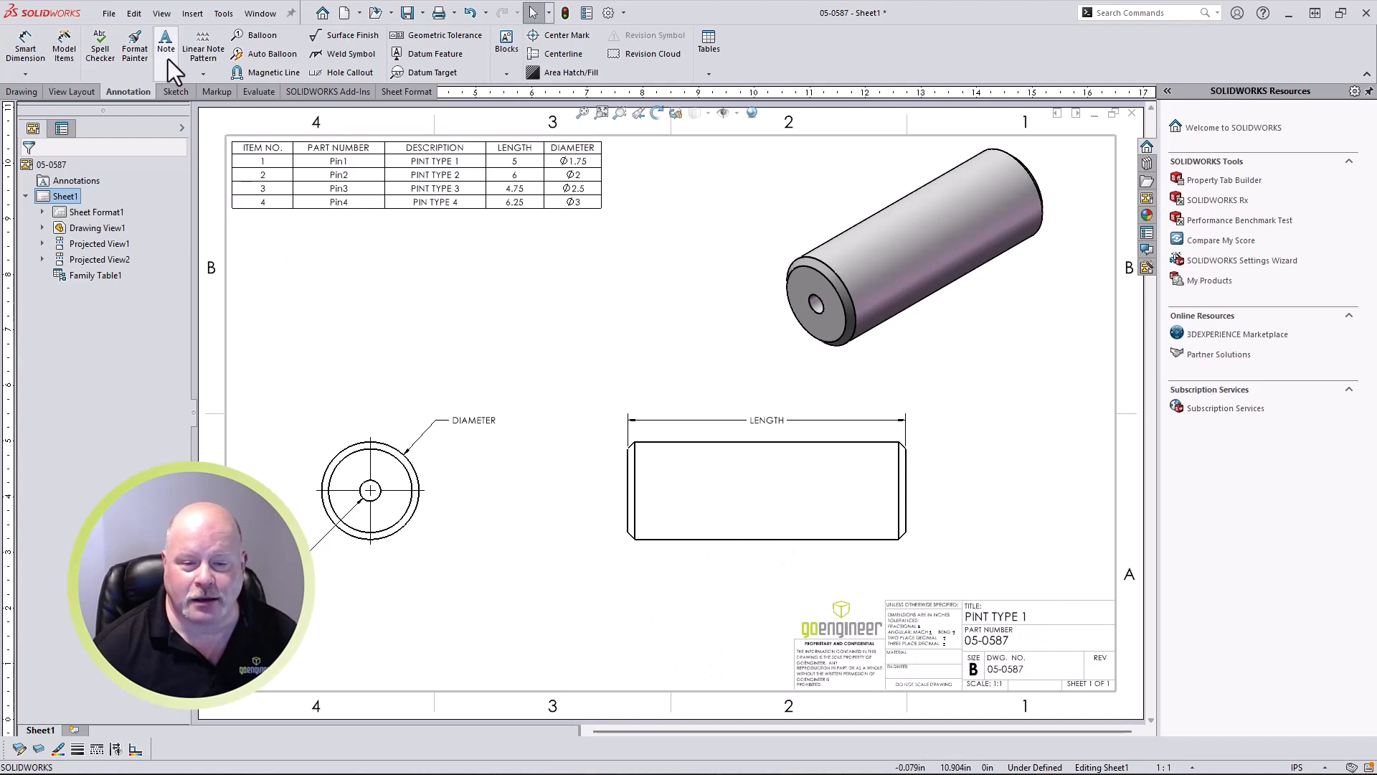
Step: Review the View > Hide/Show display options after placing the Pin1–Pin4 family table
click(161, 12)
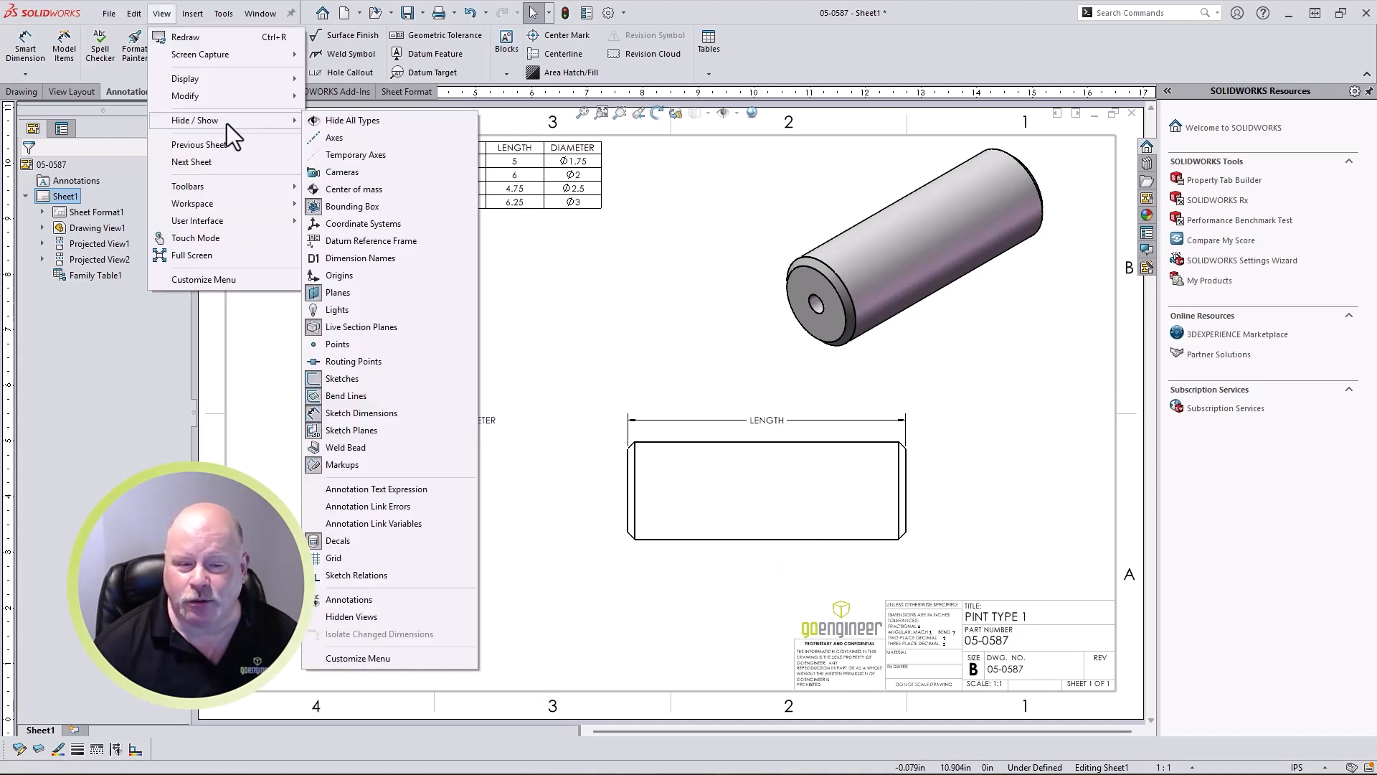
mouse_move(336, 310)
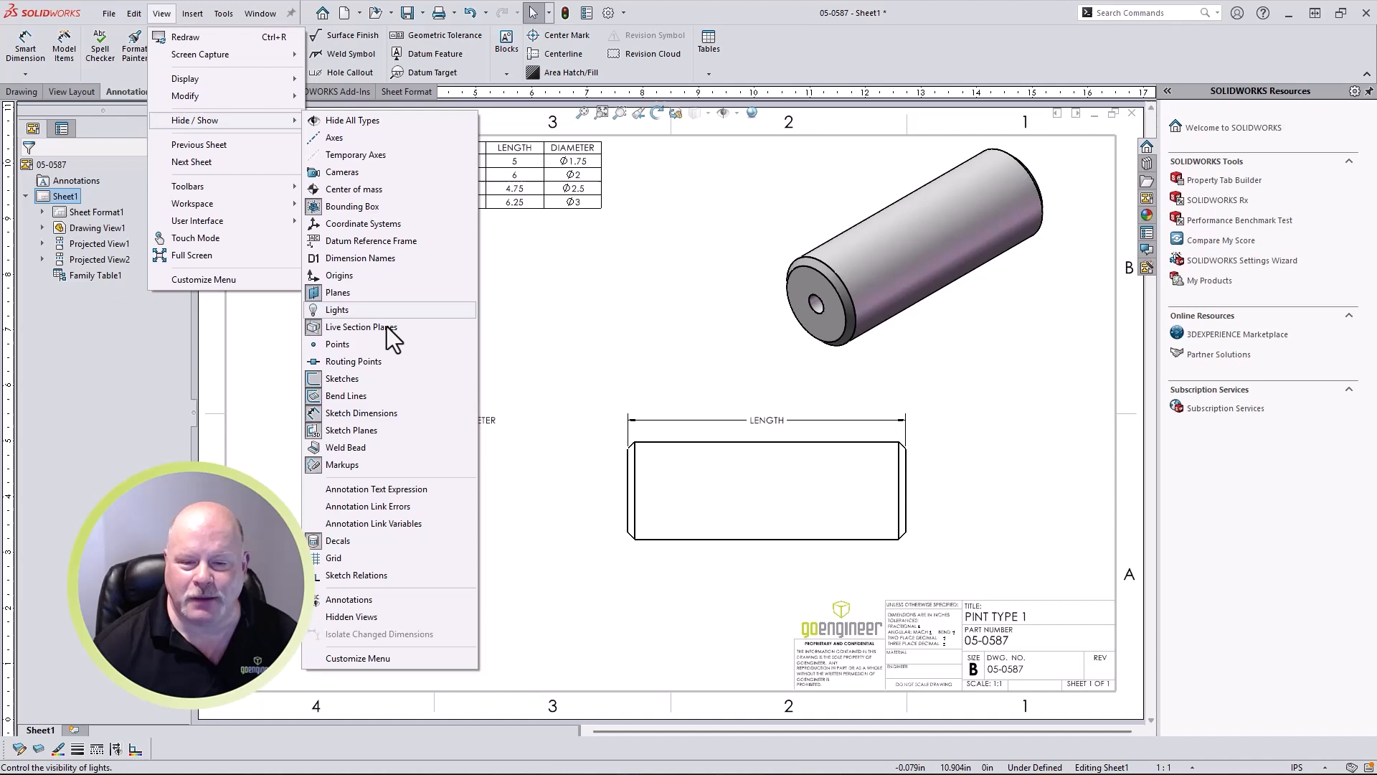
click(375, 488)
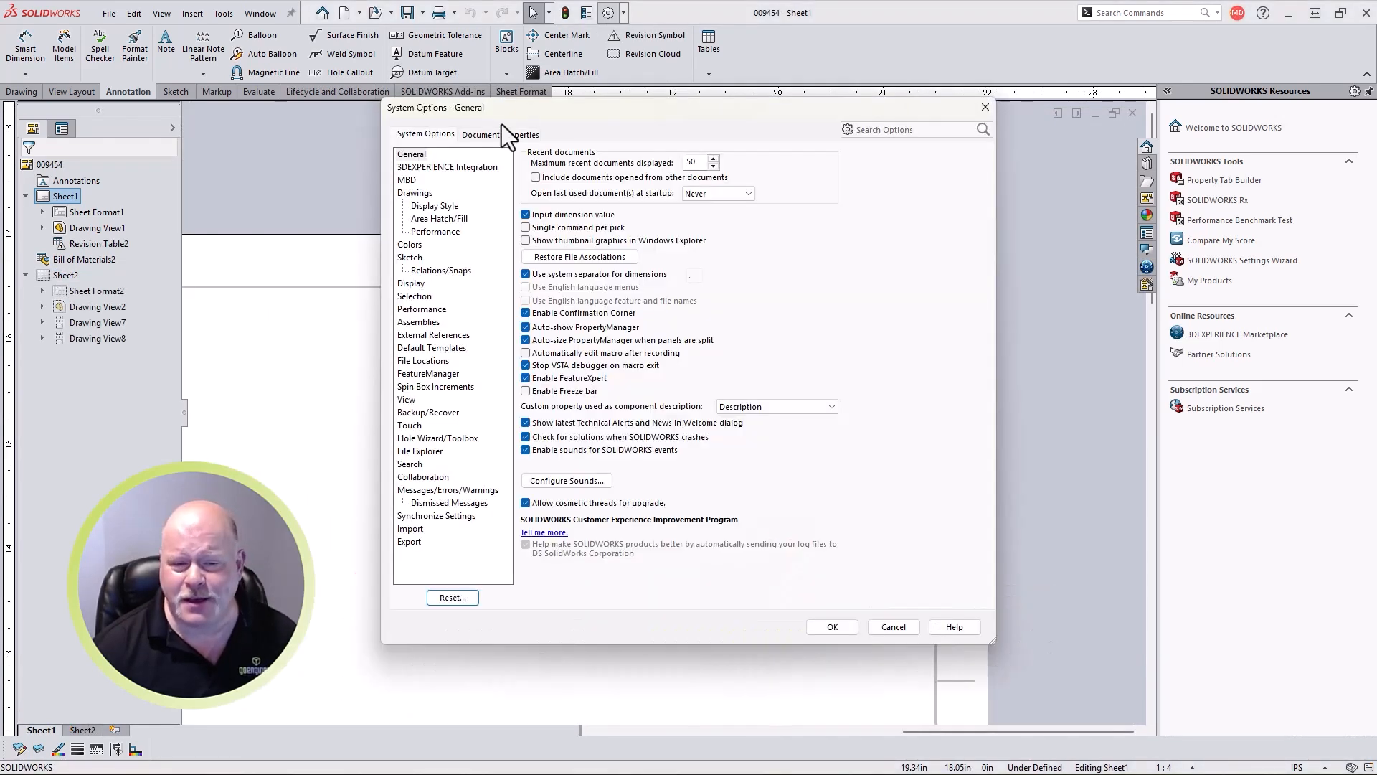
Step: Confirm revision tables are 3DEXPERIENCE-driven in Document Properties and close the dialog
click(500, 133)
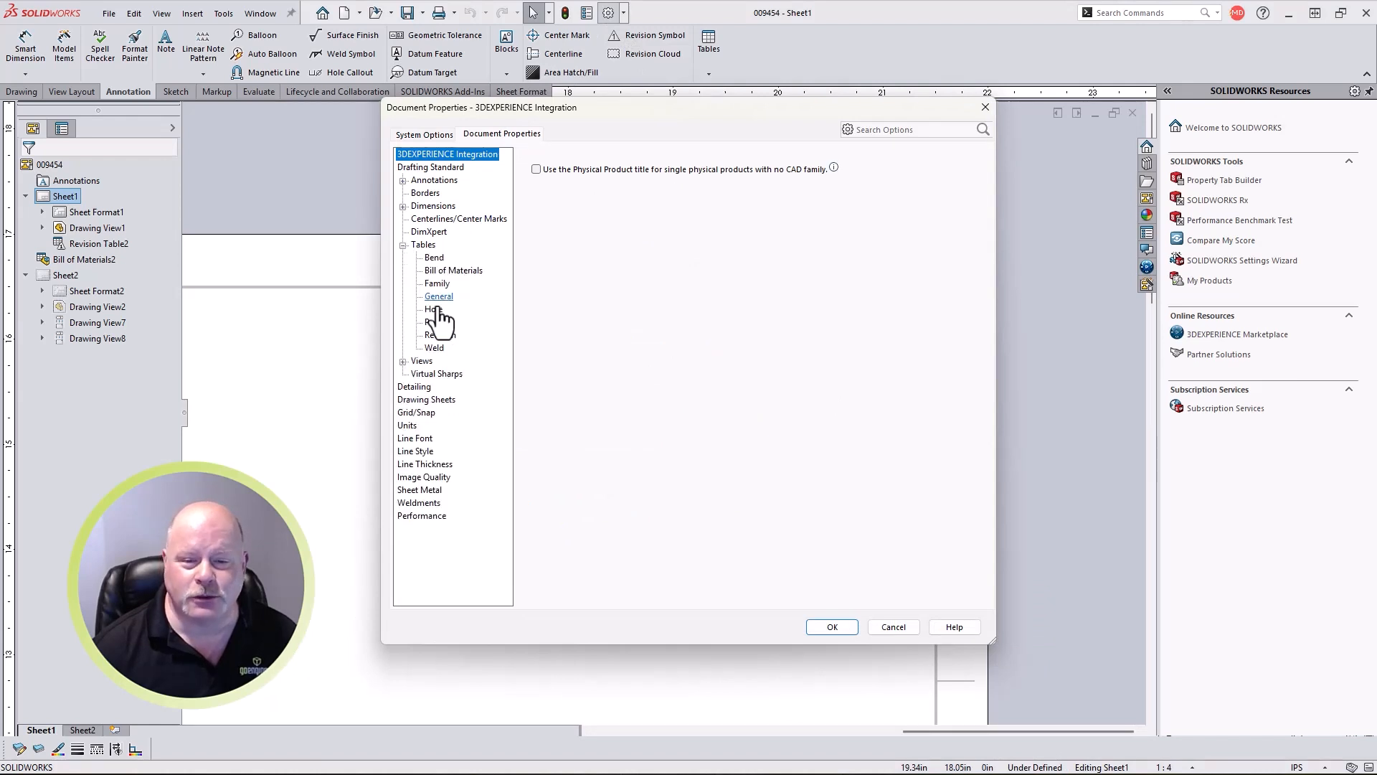
click(440, 334)
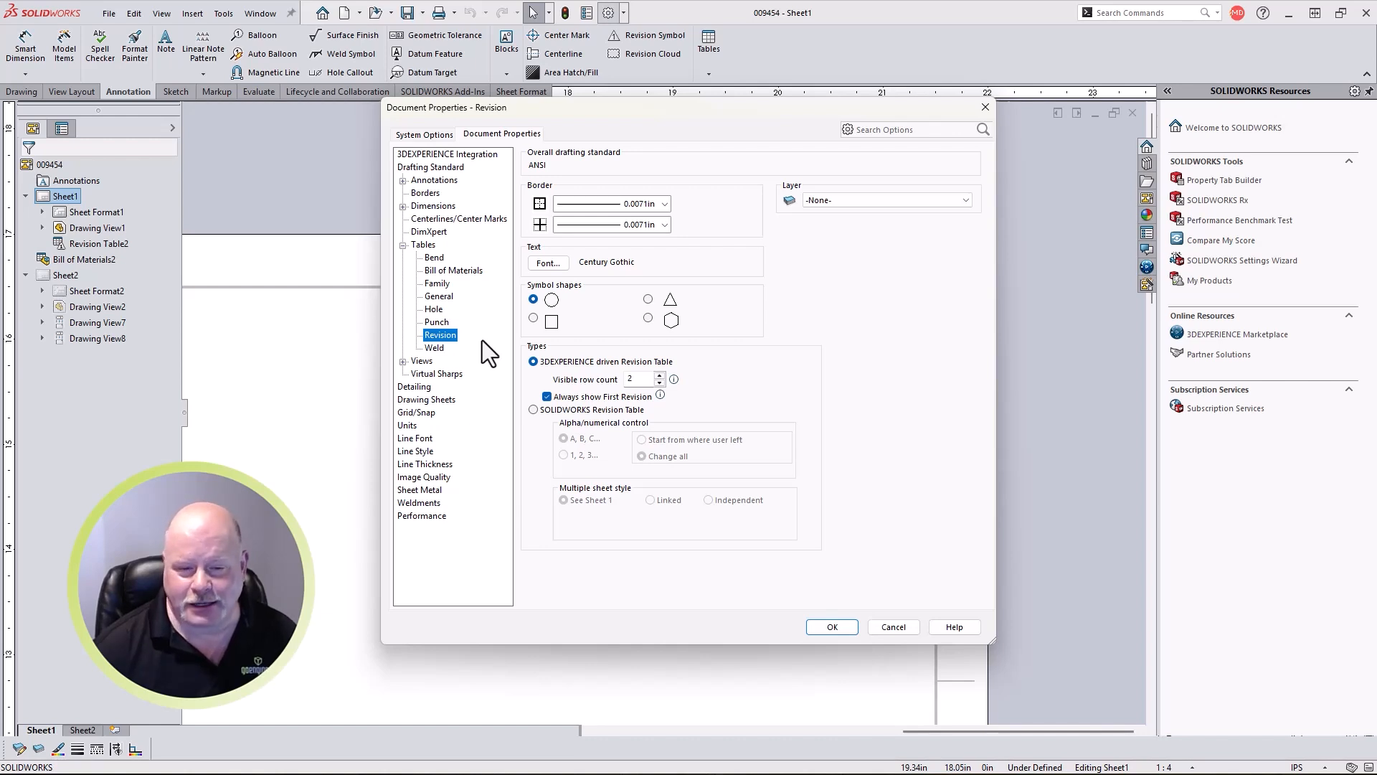
click(831, 627)
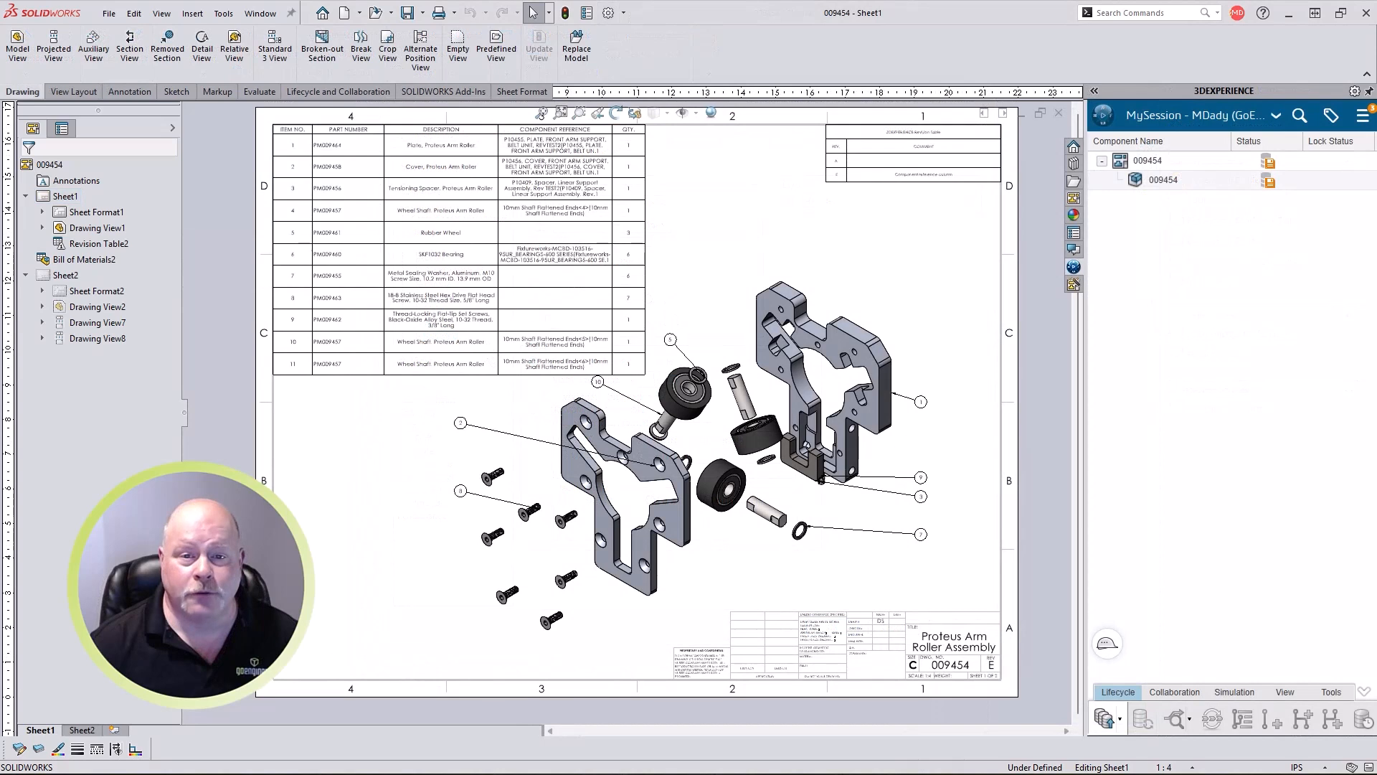